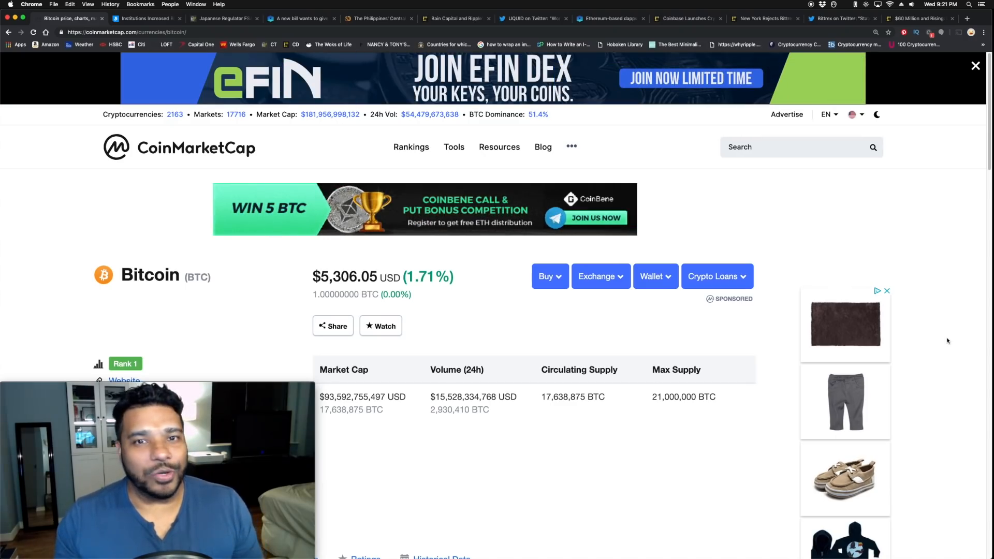
mouse_move(914, 348)
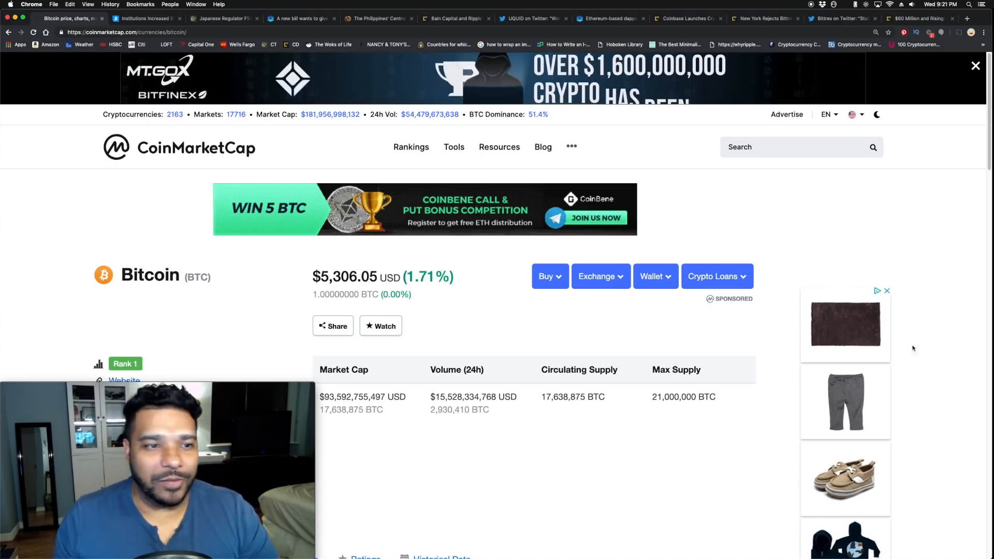
- Scroll the Bitcoin page down to the one-day price chart for Apr 9–10, 2019
scroll(up, 3)
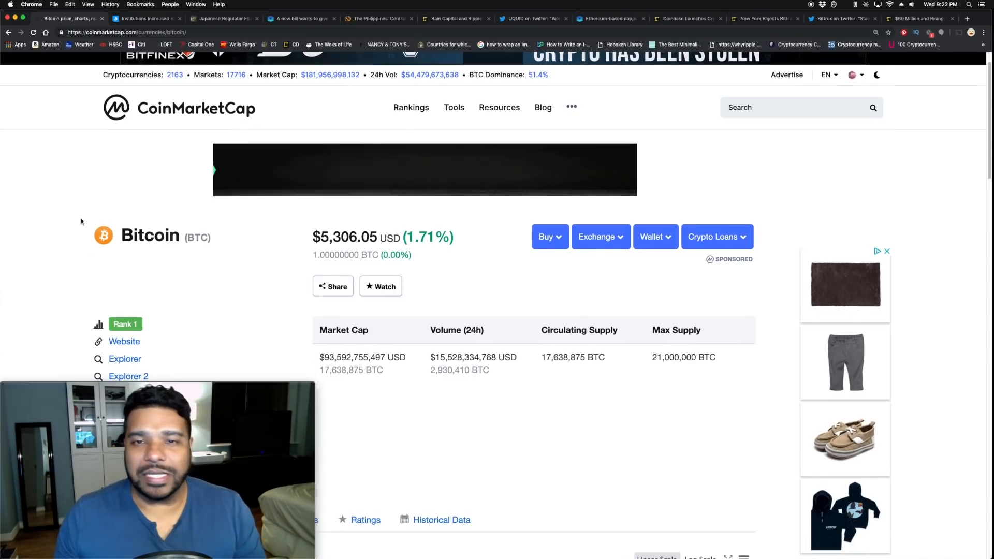
scroll(down, 3)
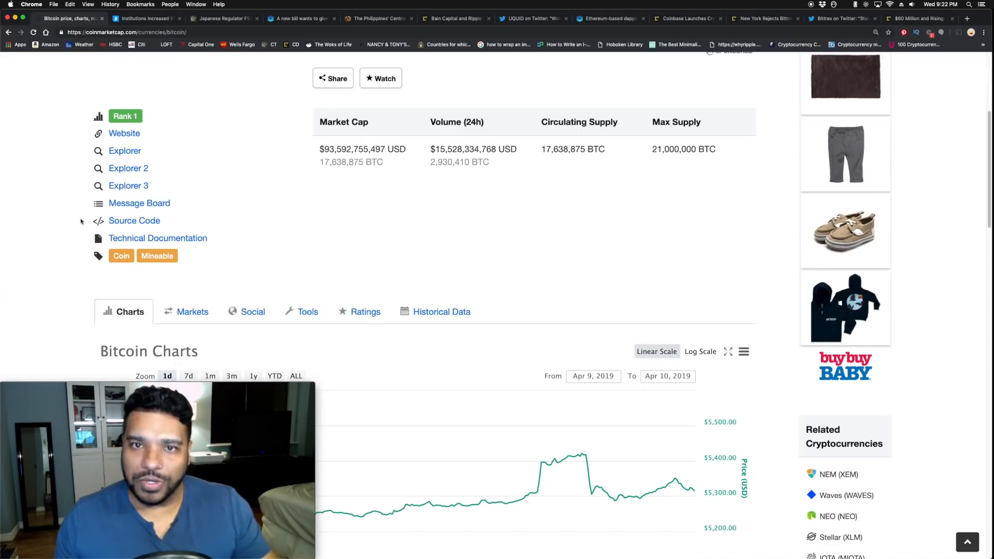
scroll(down, 3)
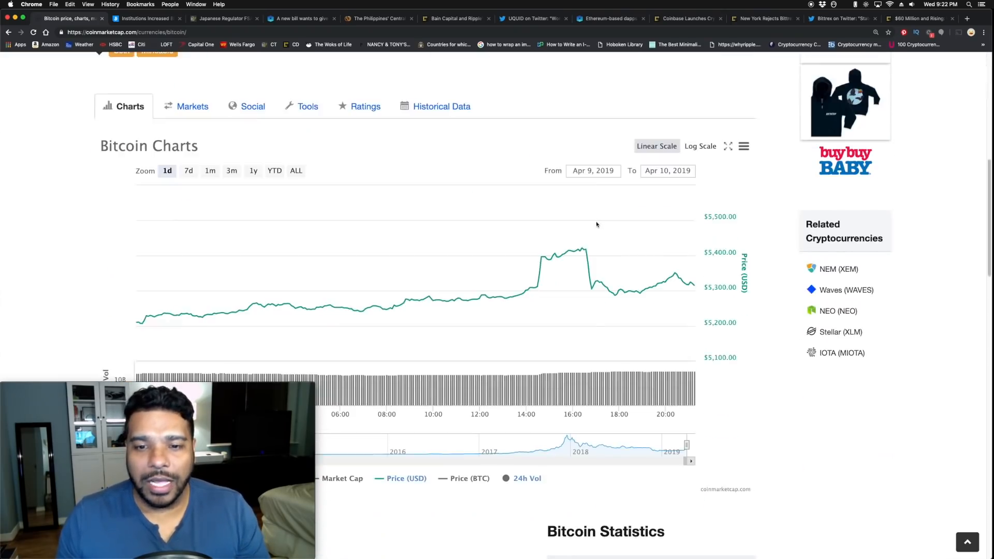
mouse_move(581, 248)
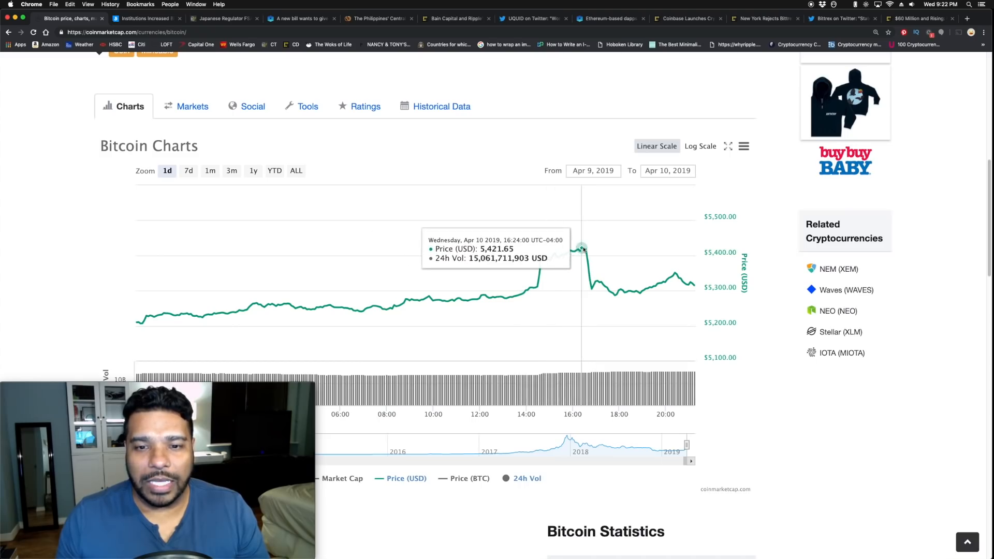
mouse_move(583, 249)
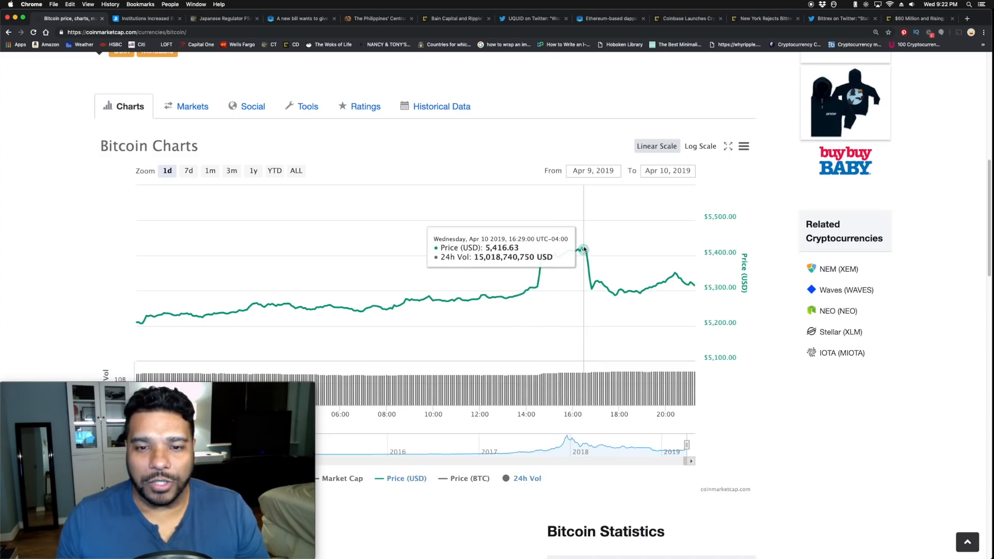
mouse_move(578, 250)
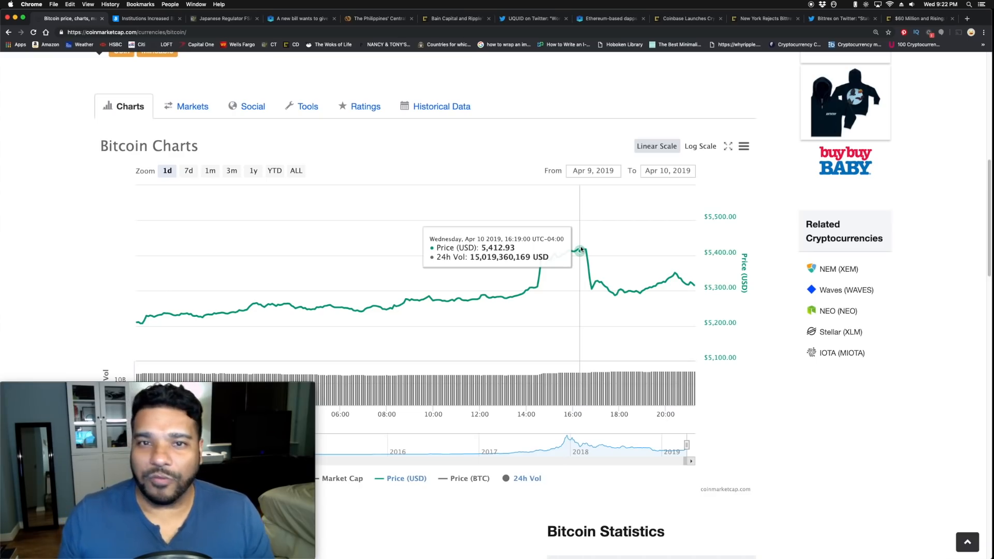
mouse_move(465, 300)
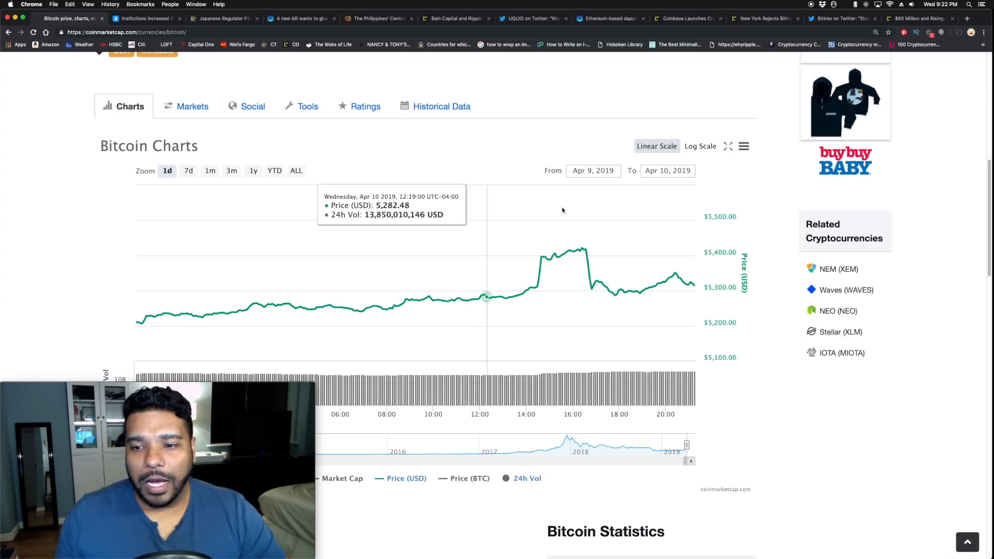
mouse_move(591, 247)
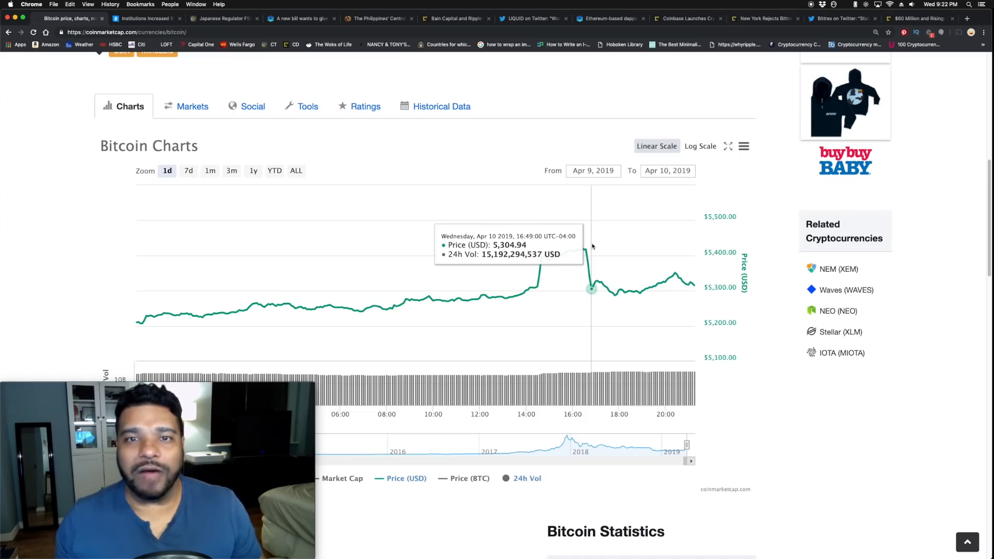
mouse_move(684, 278)
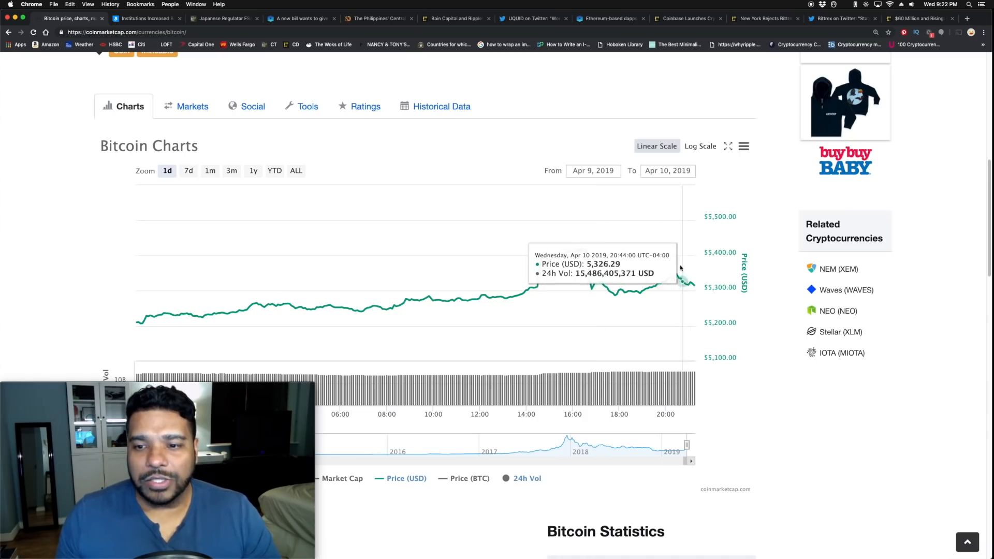
mouse_move(665, 282)
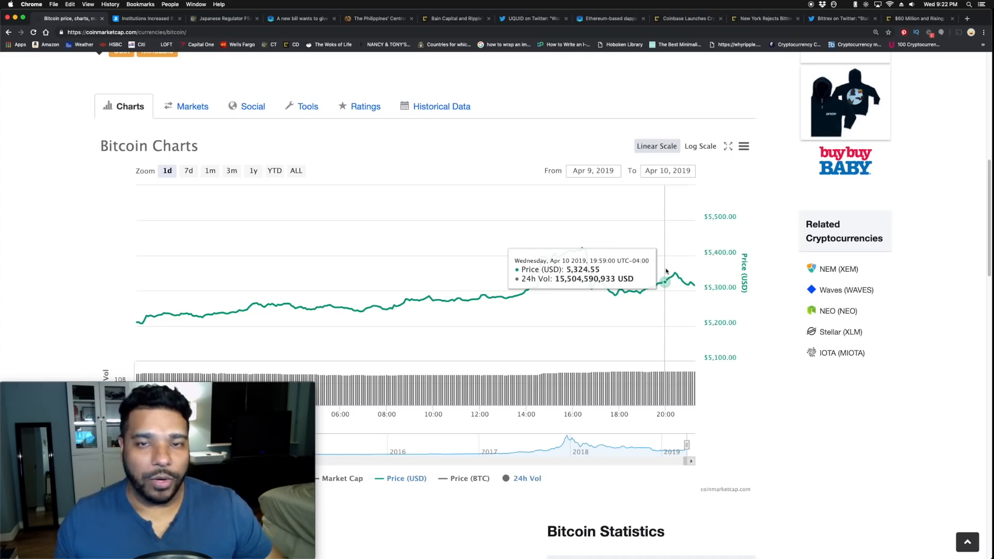
mouse_move(604, 286)
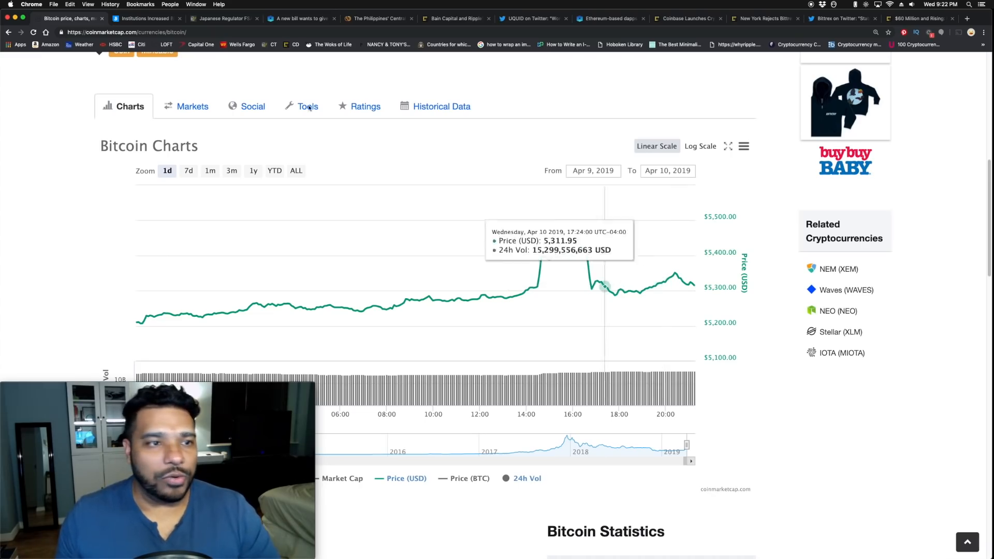
- Scroll back to the top of the Bitcoin page showing the $5,306.05 price and $93.59B market cap
scroll(up, 3)
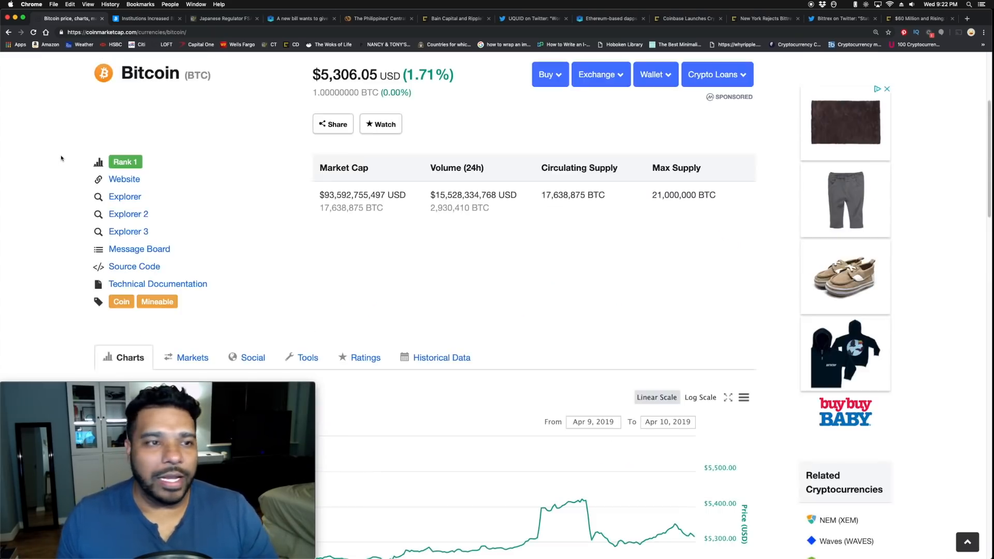
scroll(down, 3)
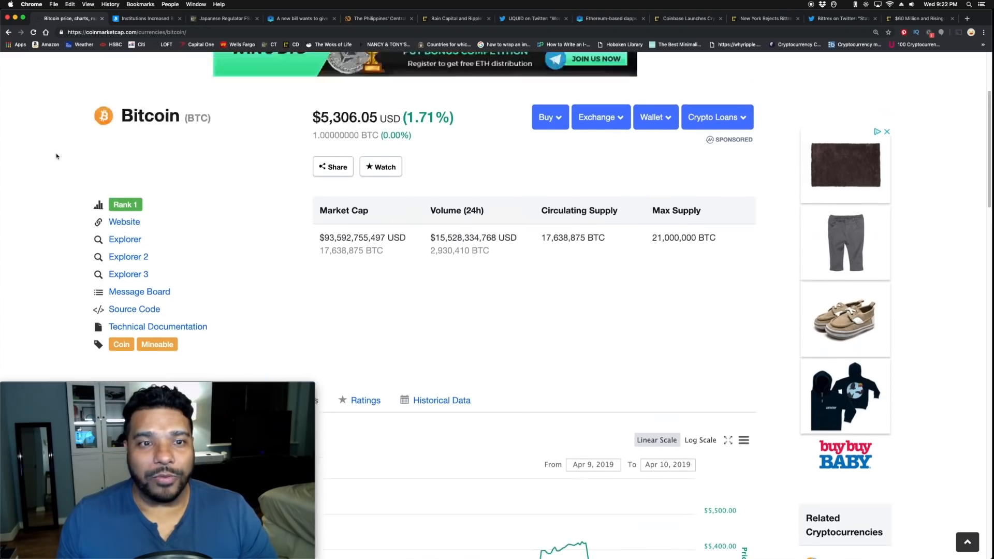
scroll(up, 3)
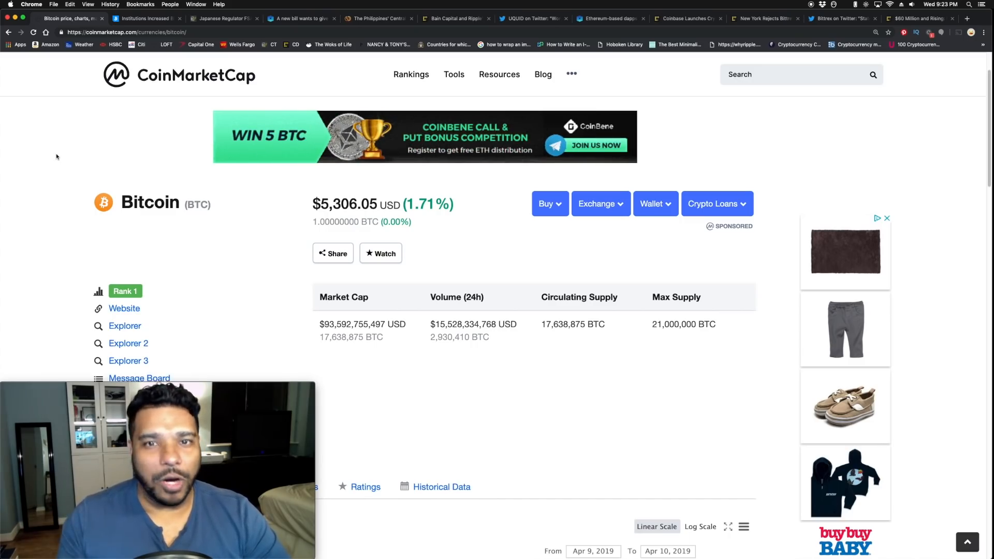
- Switch to the Bitcoinist tab and read the 'Institutions Increased Bitcoin Longs By 88%' article's rundown and CFTC intro
click(145, 18)
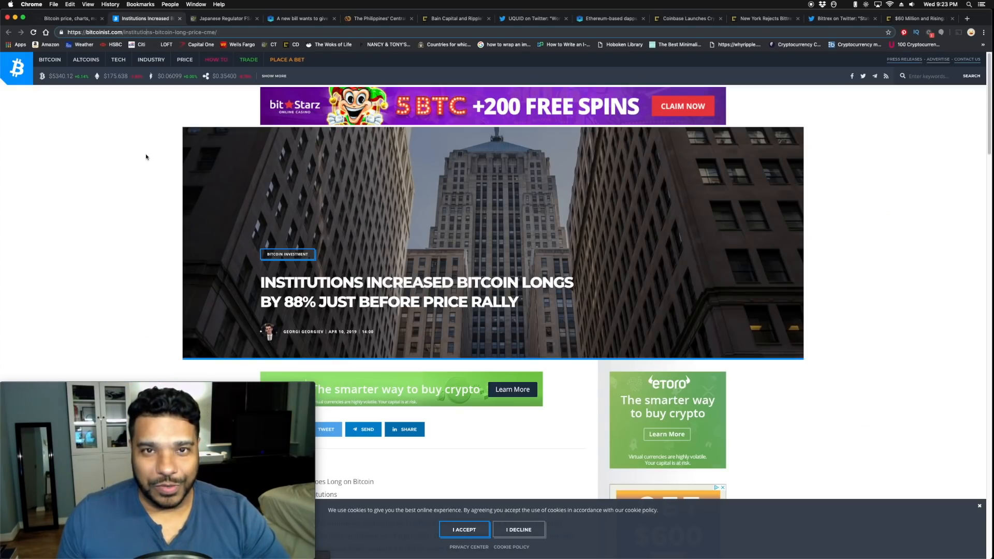
scroll(down, 3)
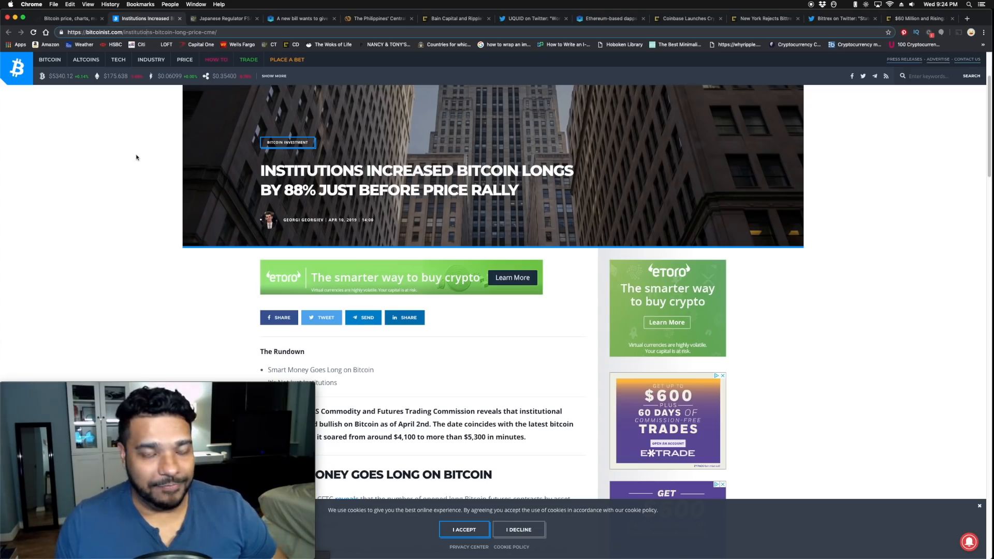
scroll(down, 3)
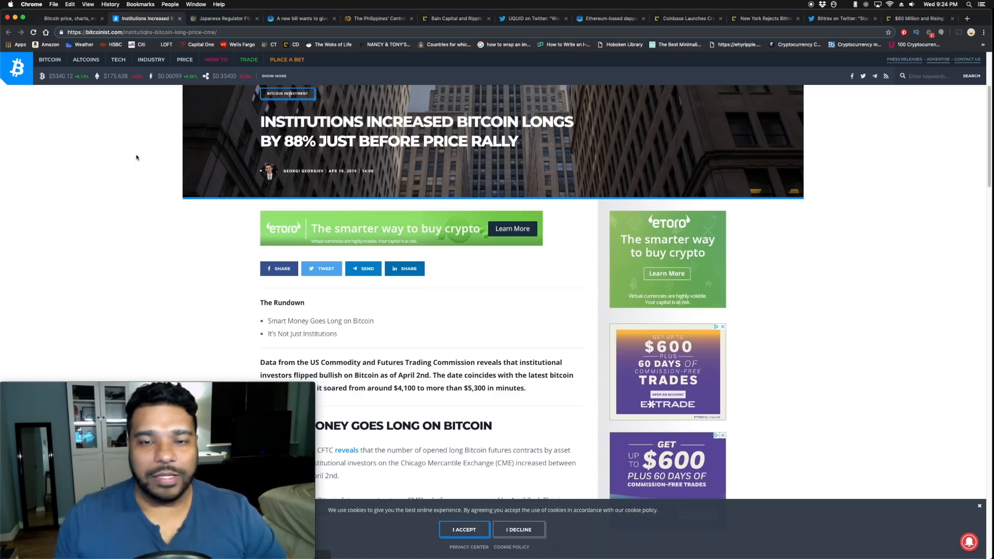
scroll(down, 3)
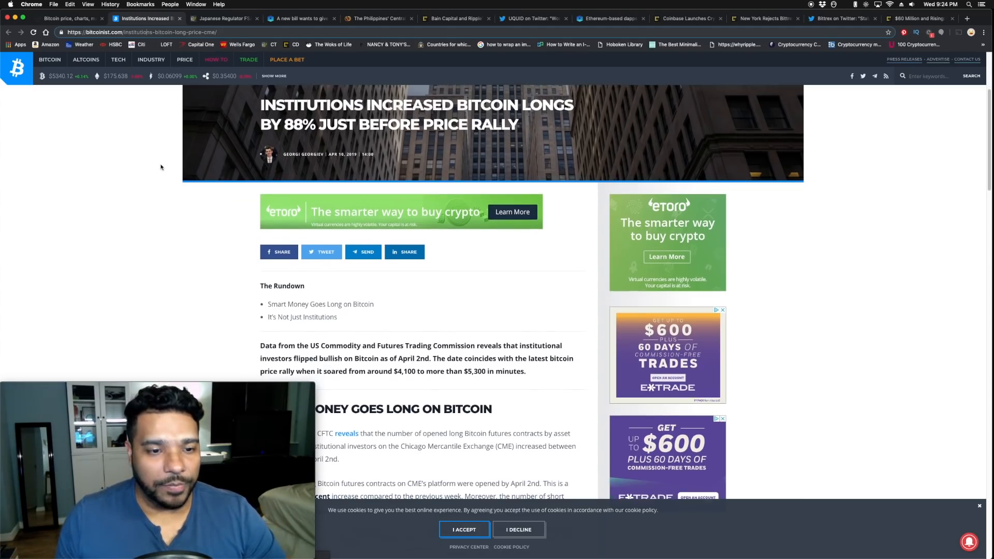
scroll(down, 3)
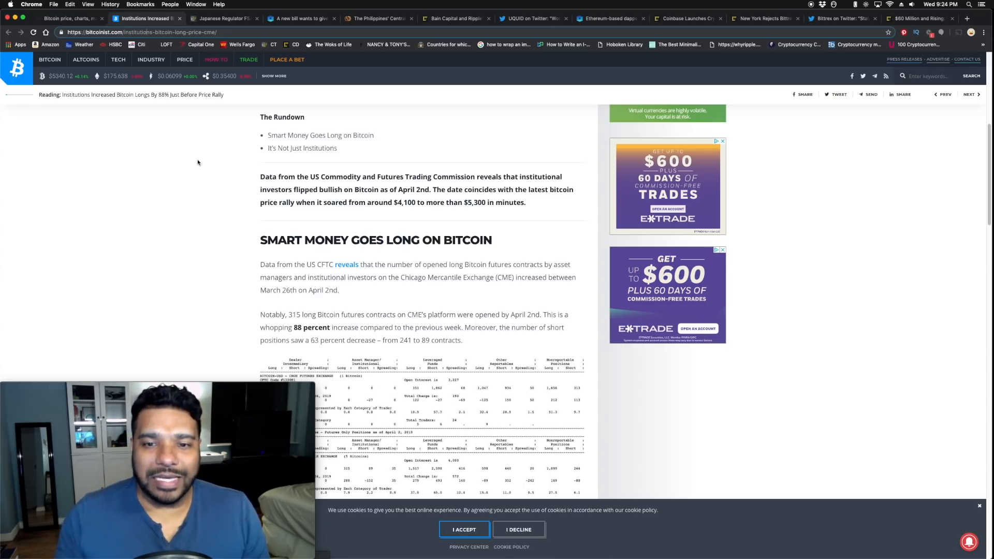
mouse_move(200, 163)
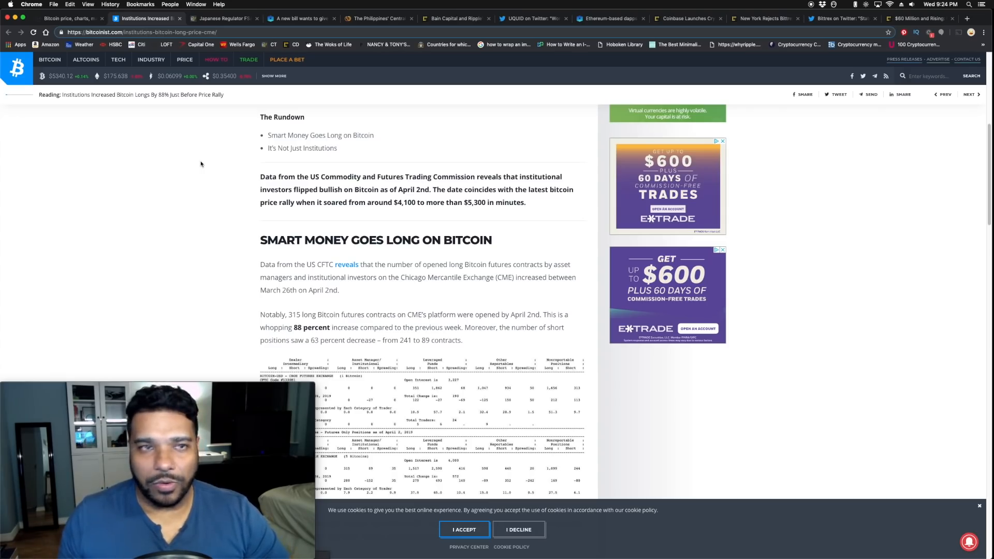
scroll(down, 3)
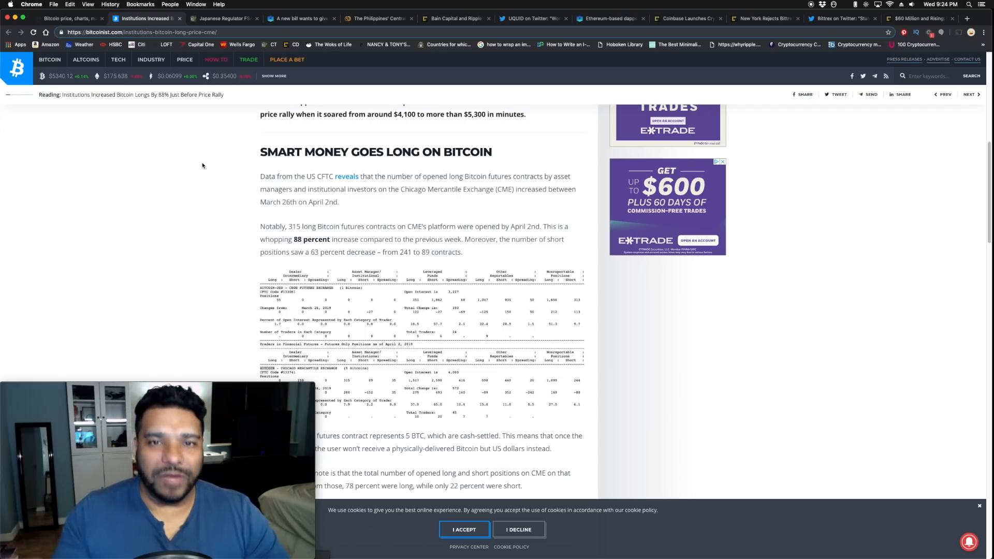
mouse_move(221, 163)
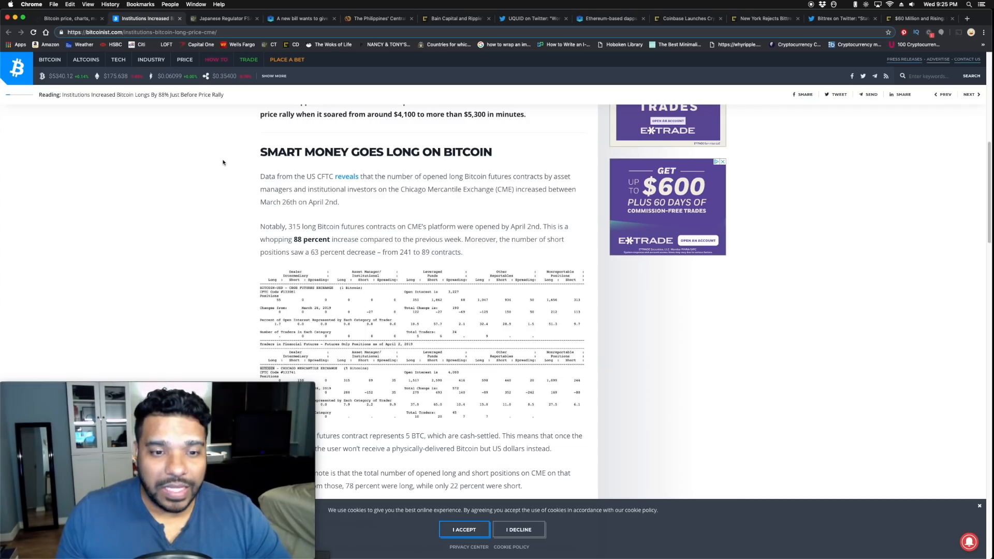
scroll(down, 3)
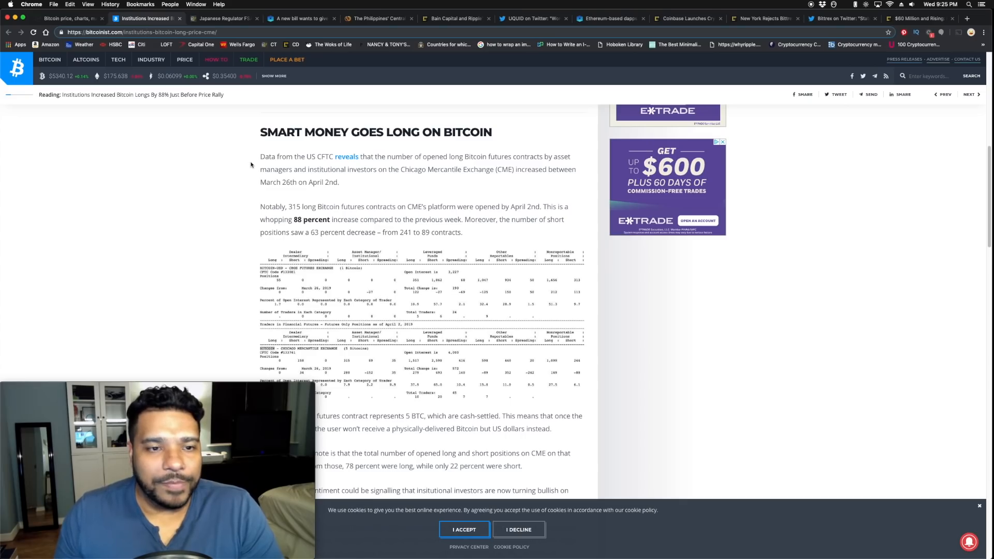
scroll(down, 3)
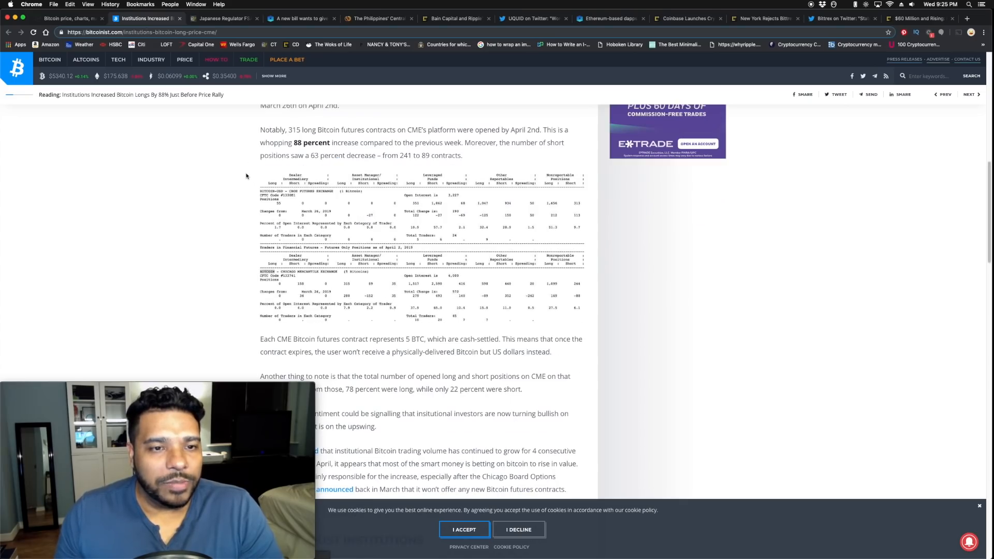
mouse_move(243, 169)
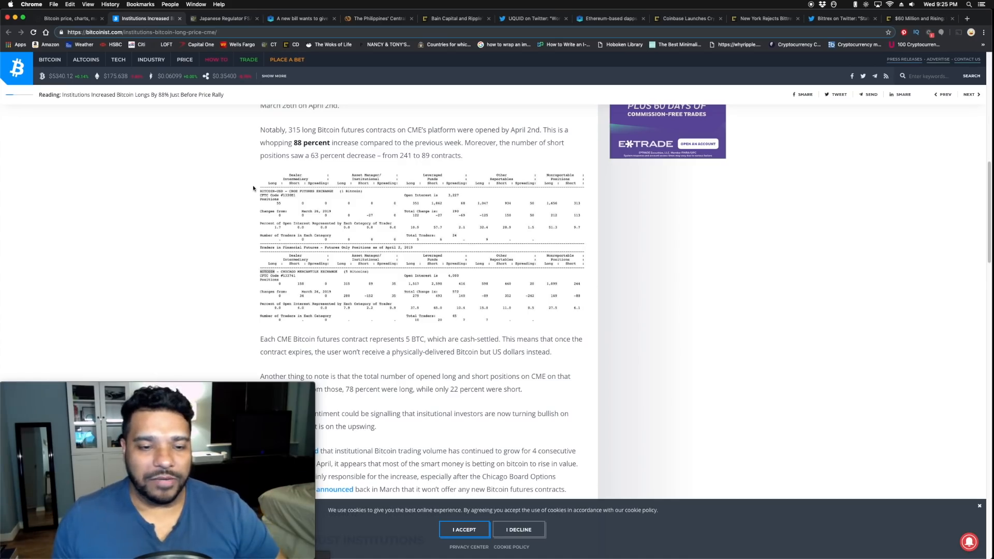
scroll(down, 3)
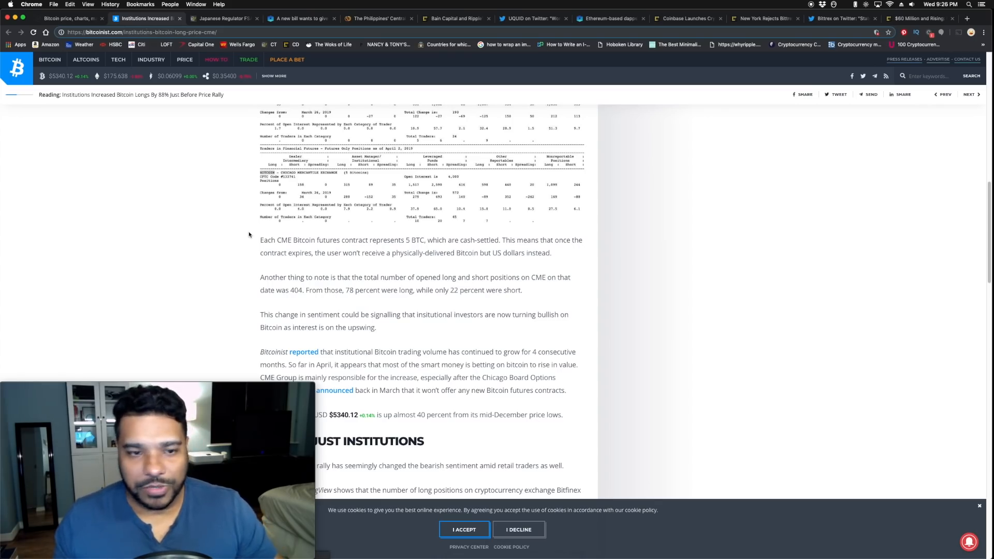
scroll(up, 3)
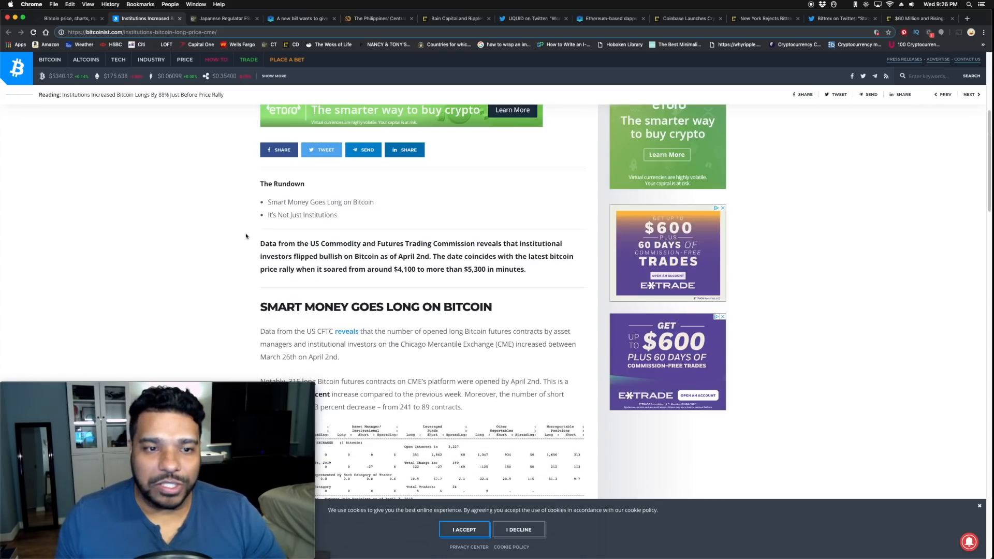
scroll(up, 3)
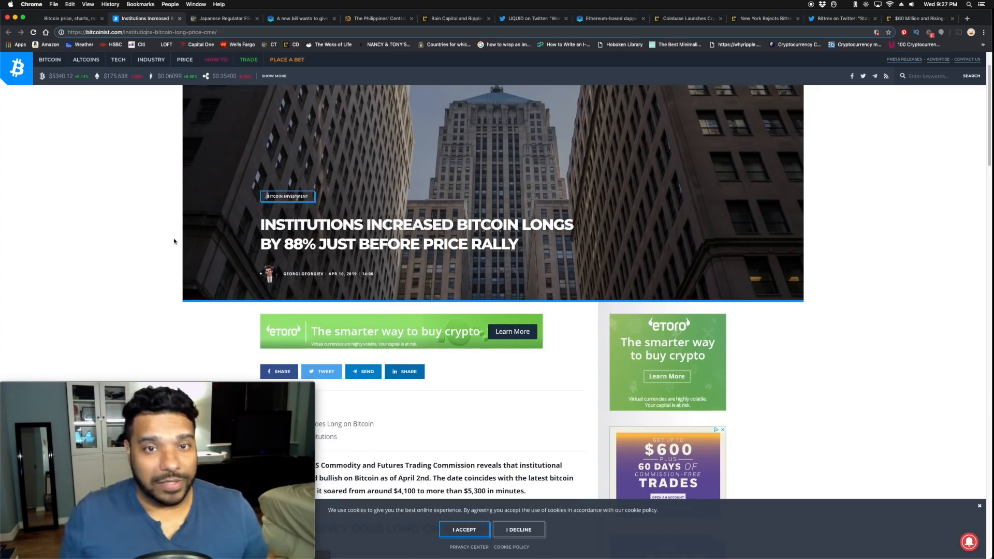
scroll(down, 3)
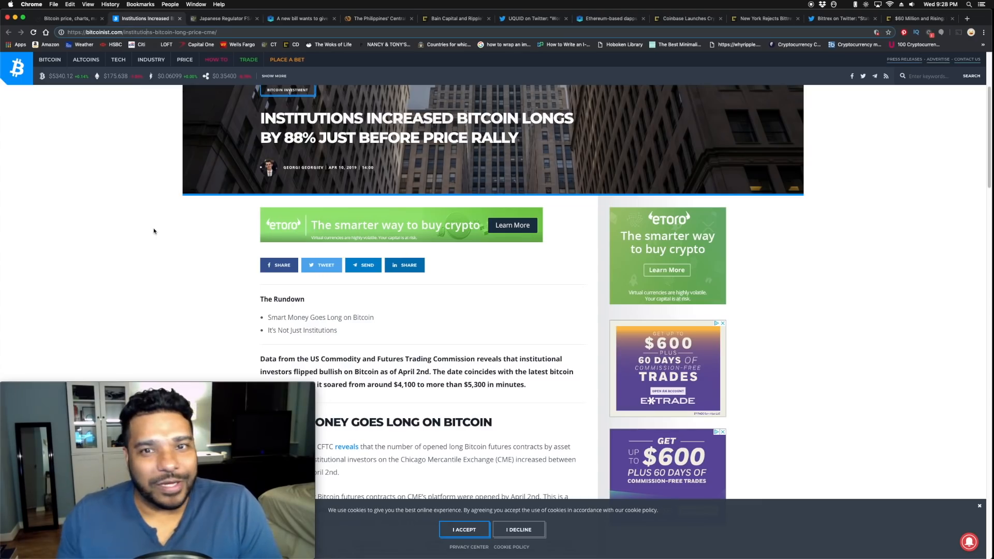
scroll(up, 3)
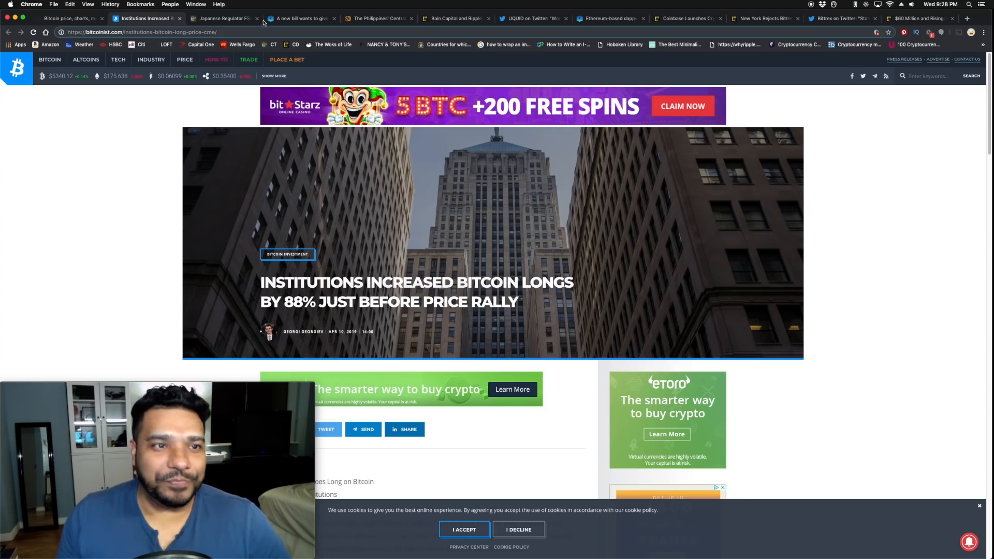
- Switch to the Cointelegraph tab and read through the Japanese FSA 'not calling Bitcoin a virtual currency' article
click(221, 17)
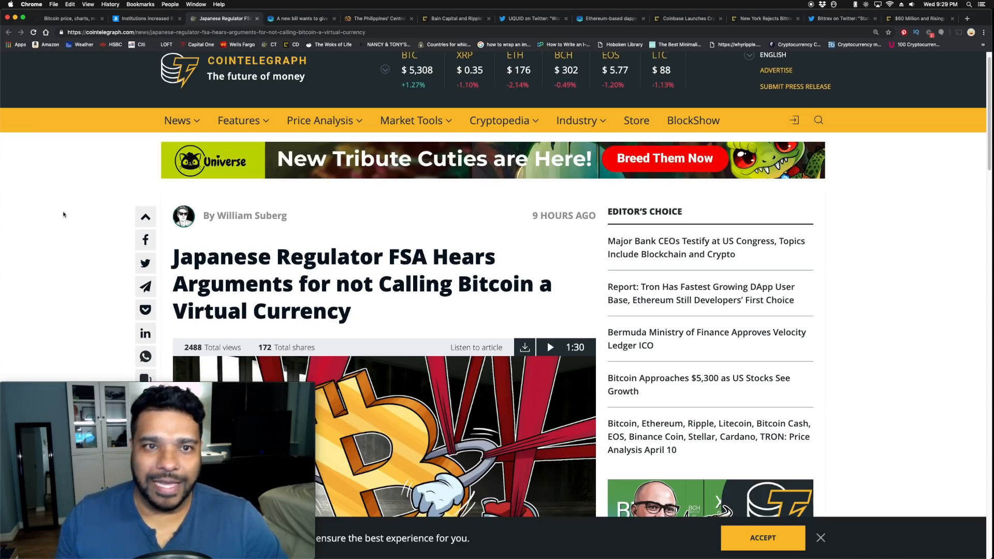
scroll(down, 3)
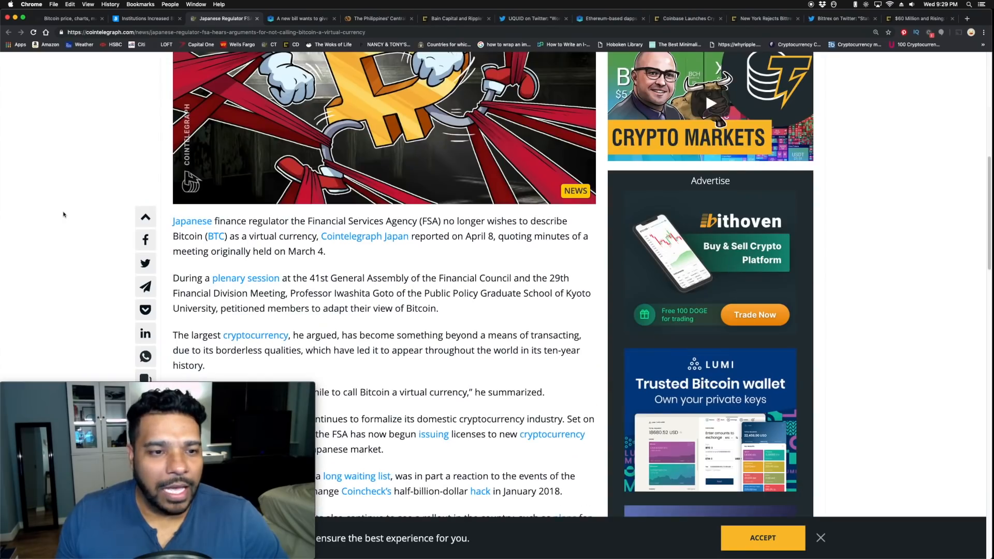
scroll(down, 3)
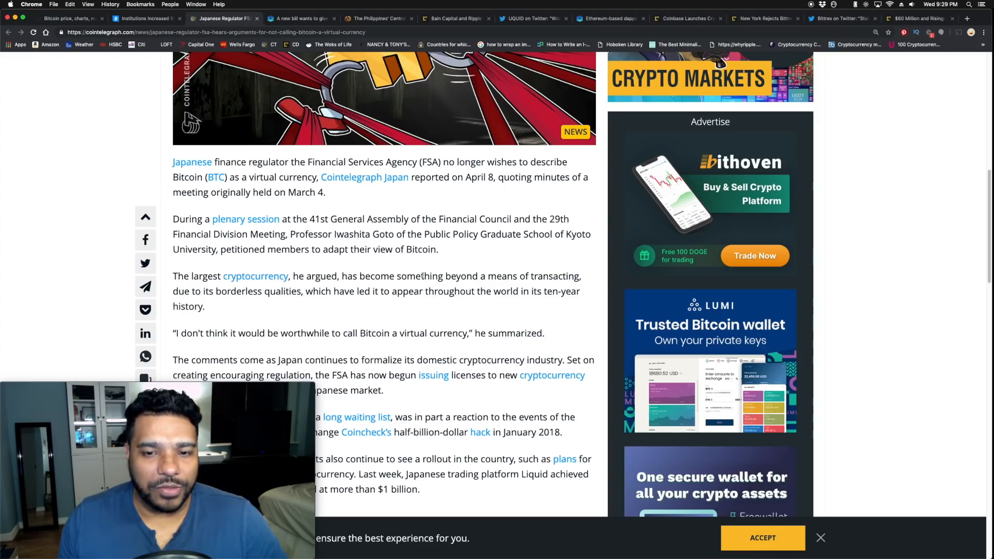
scroll(down, 3)
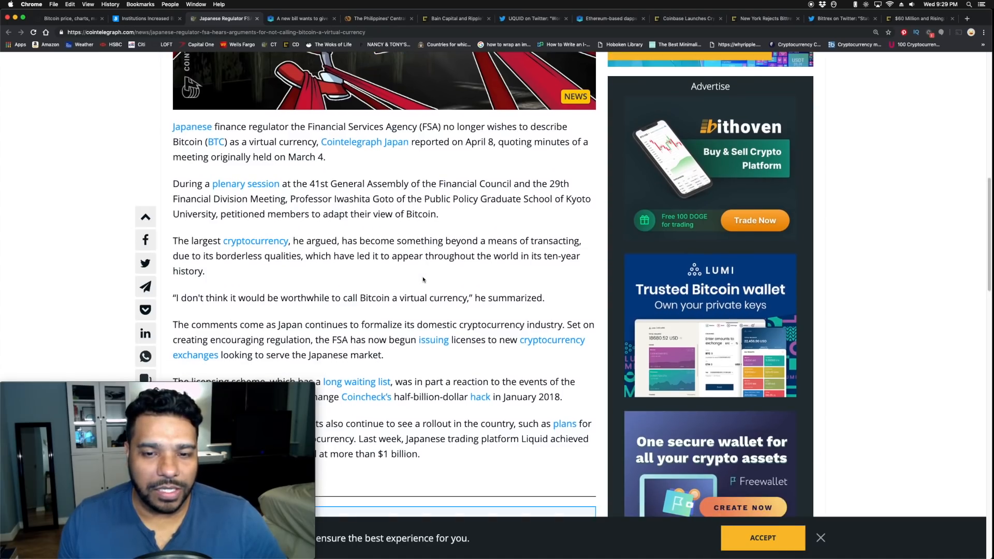
scroll(down, 3)
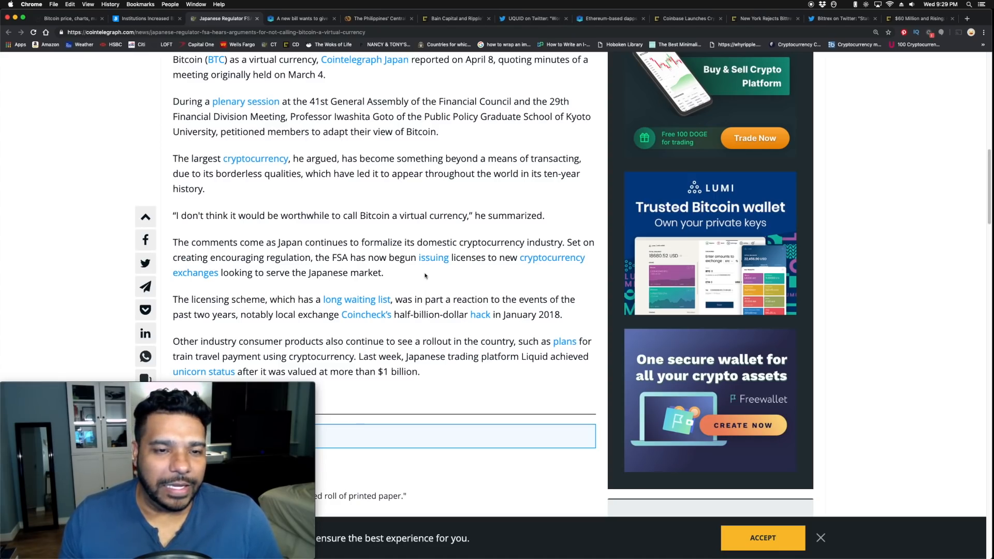
scroll(up, 3)
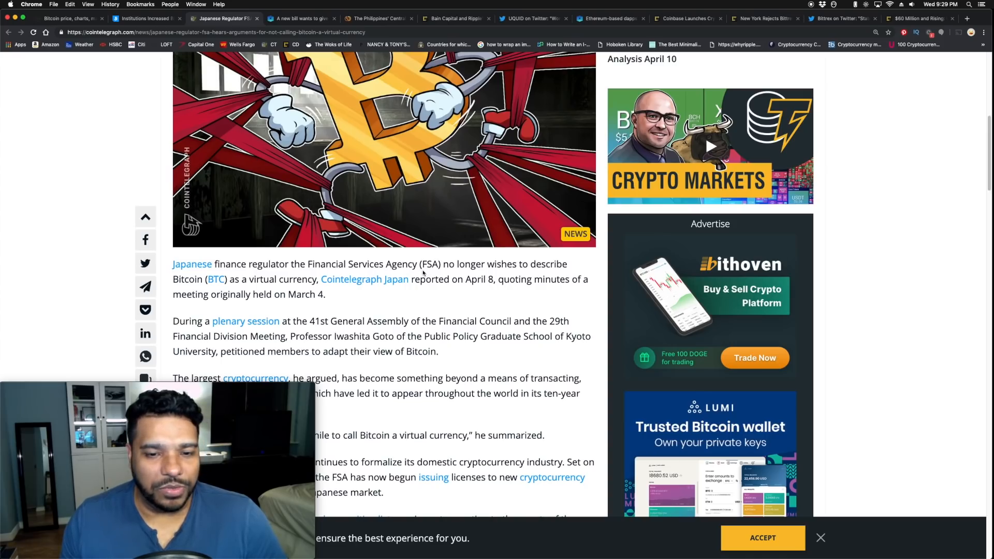
scroll(down, 3)
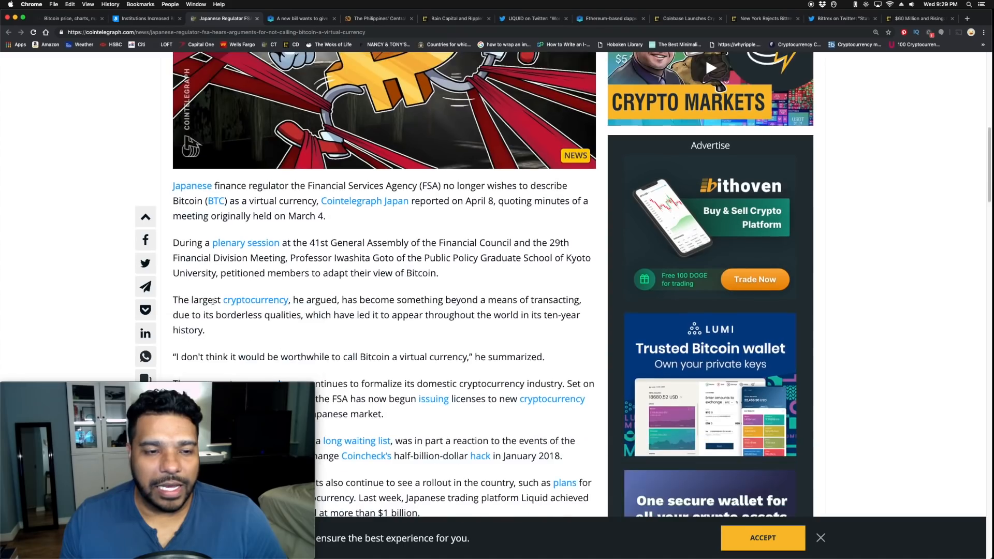
scroll(up, 3)
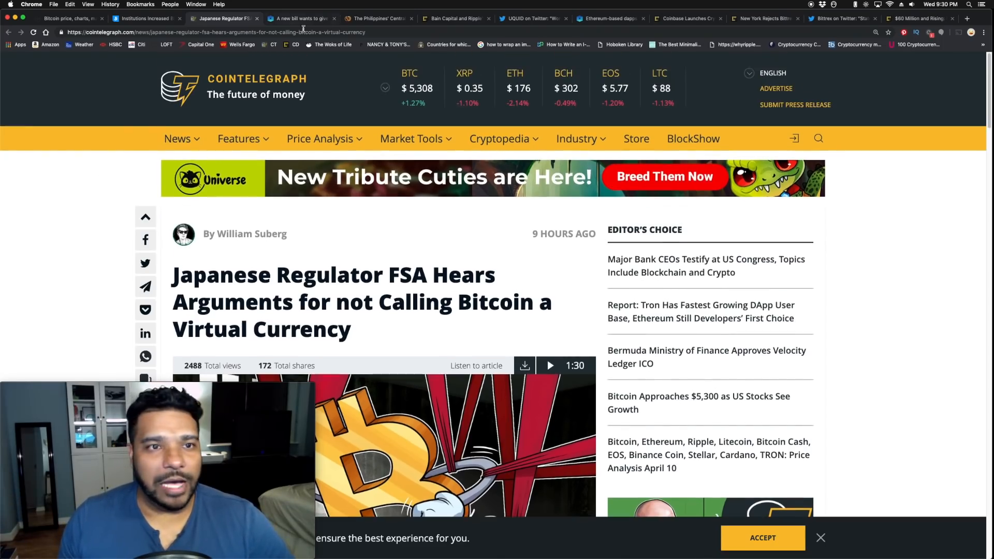
- Switch to The Block tab and read the article on the bill giving the FTC $25M against crypto bad actors
click(302, 17)
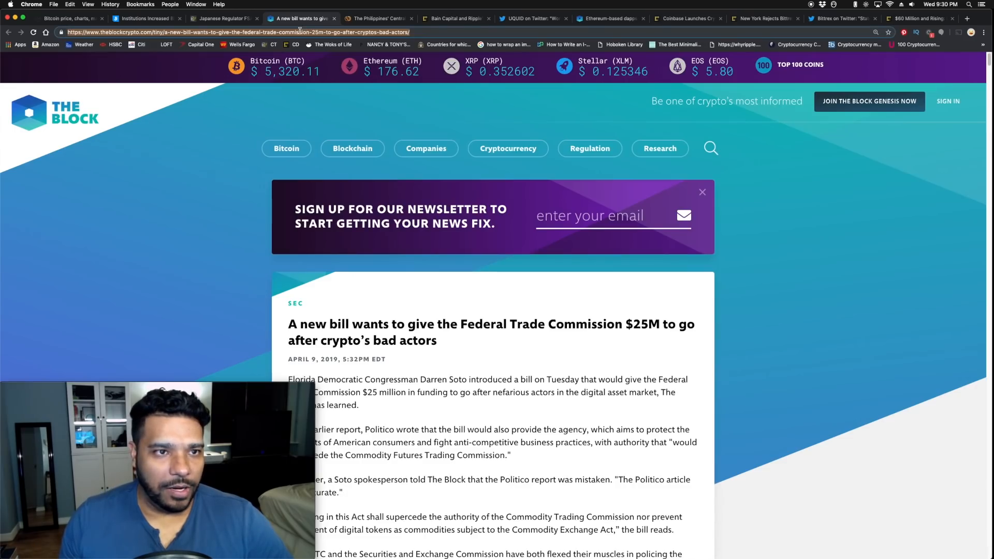
scroll(down, 3)
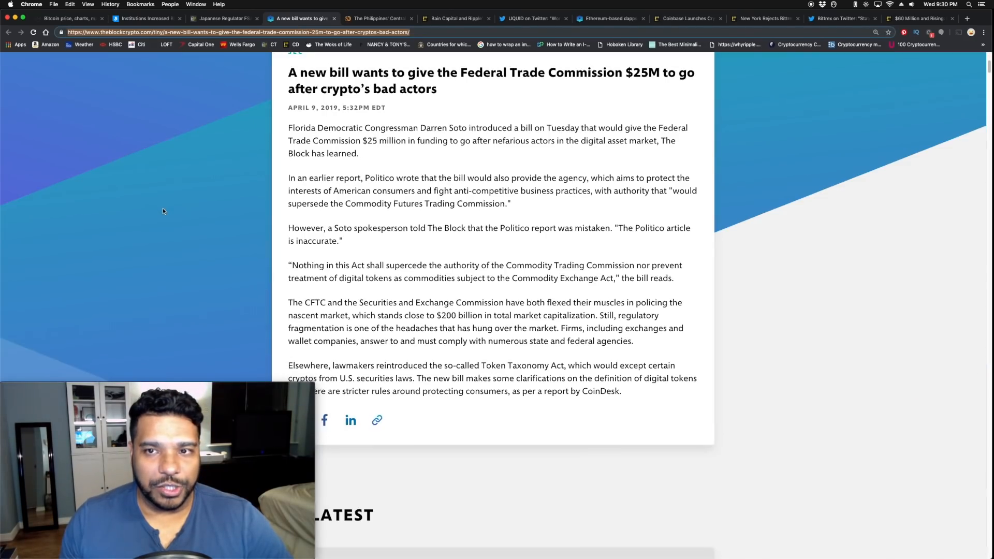
scroll(up, 3)
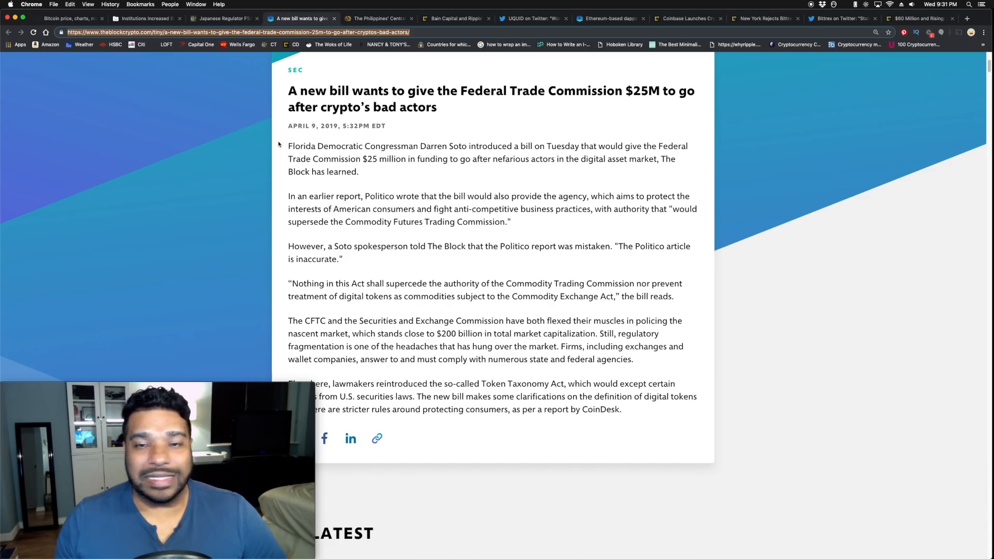
scroll(up, 3)
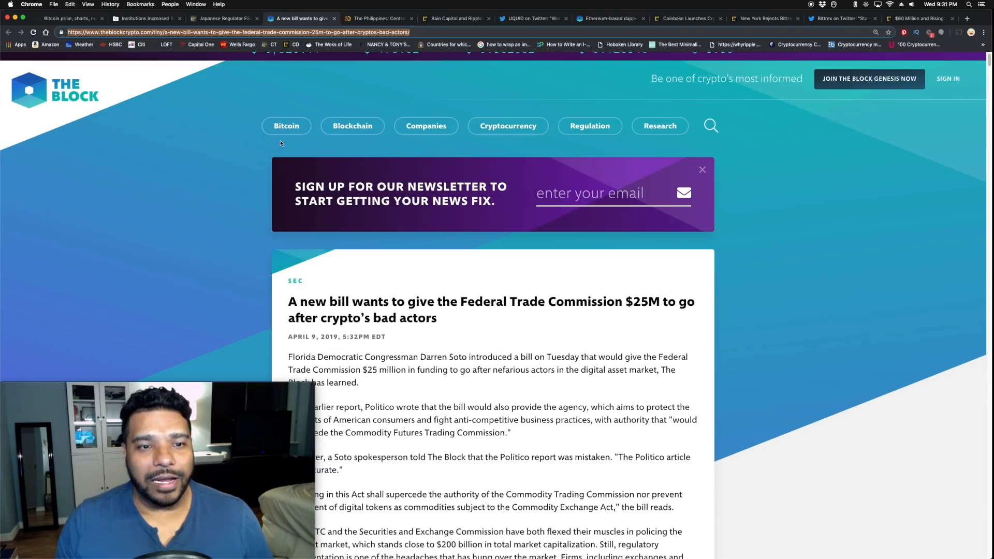
- Switch to the CCN tab and read through the Philippines' Central Bank 10 Bitcoin exchanges article, returning to its top
click(377, 18)
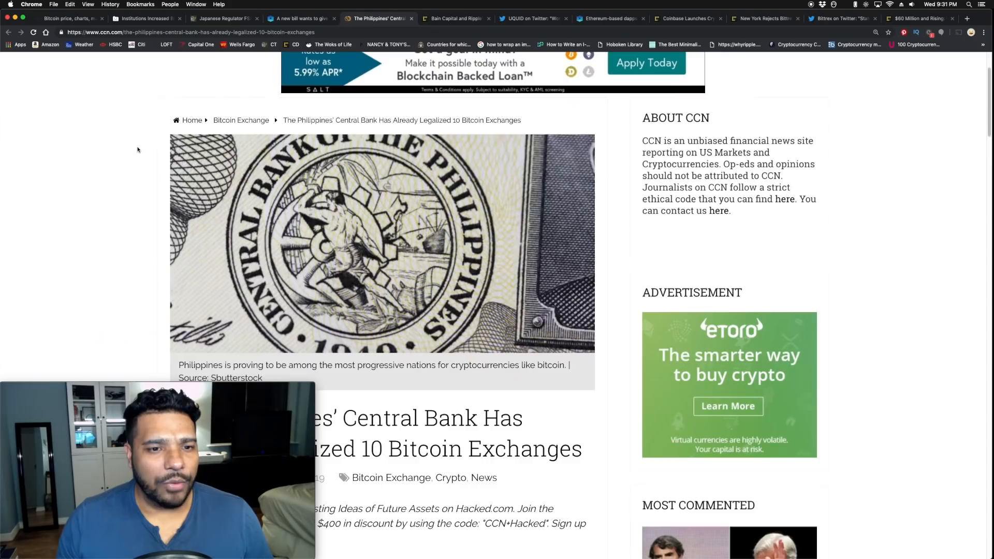
scroll(down, 3)
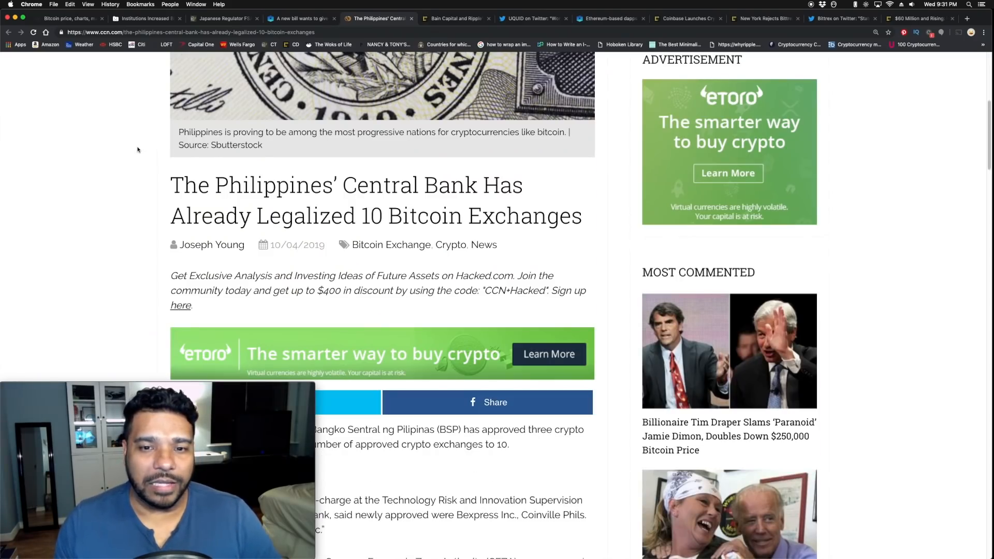
scroll(down, 3)
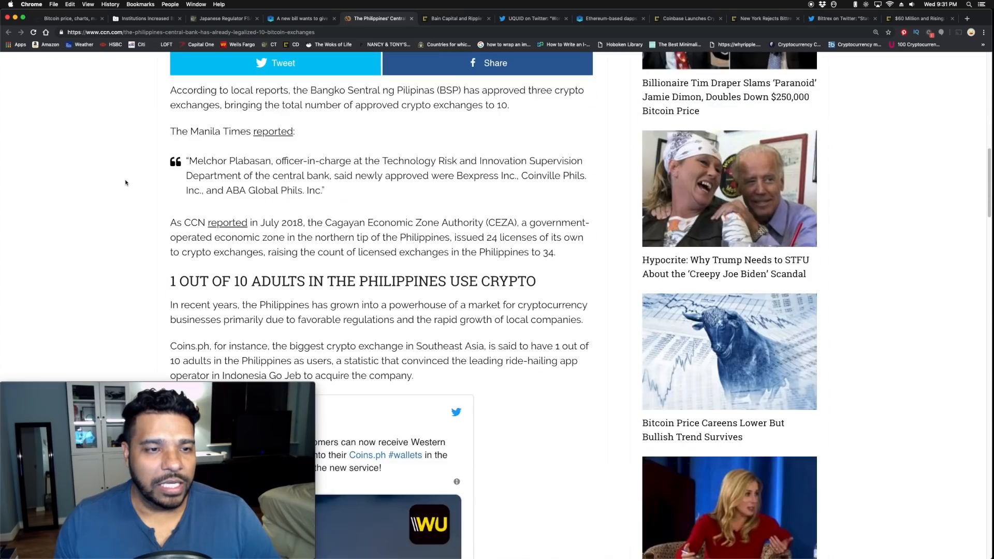
scroll(up, 3)
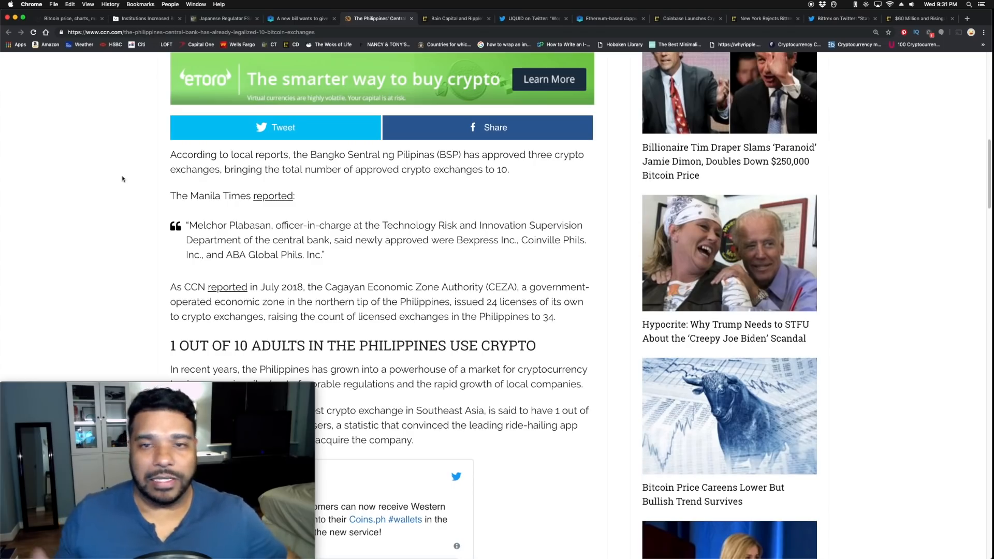
mouse_move(129, 166)
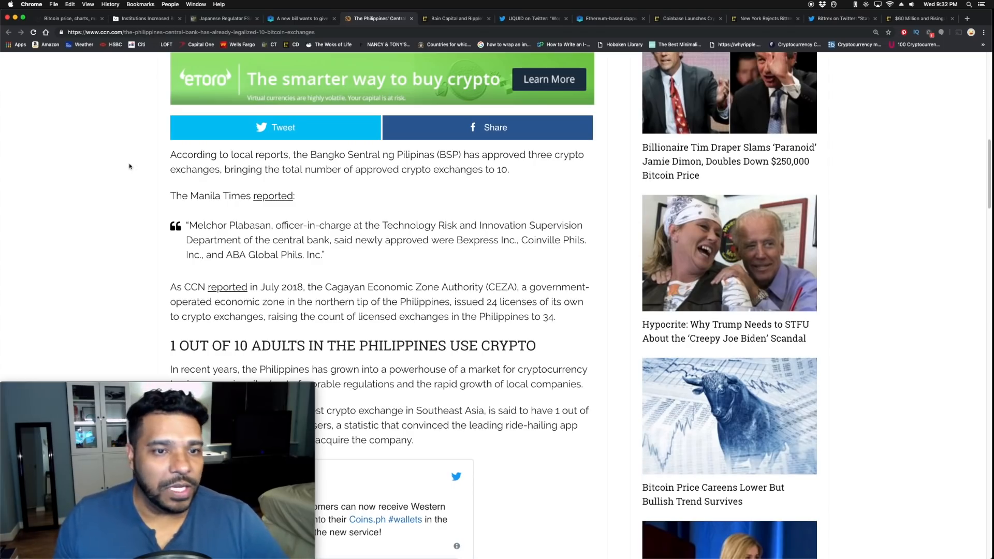
mouse_move(349, 166)
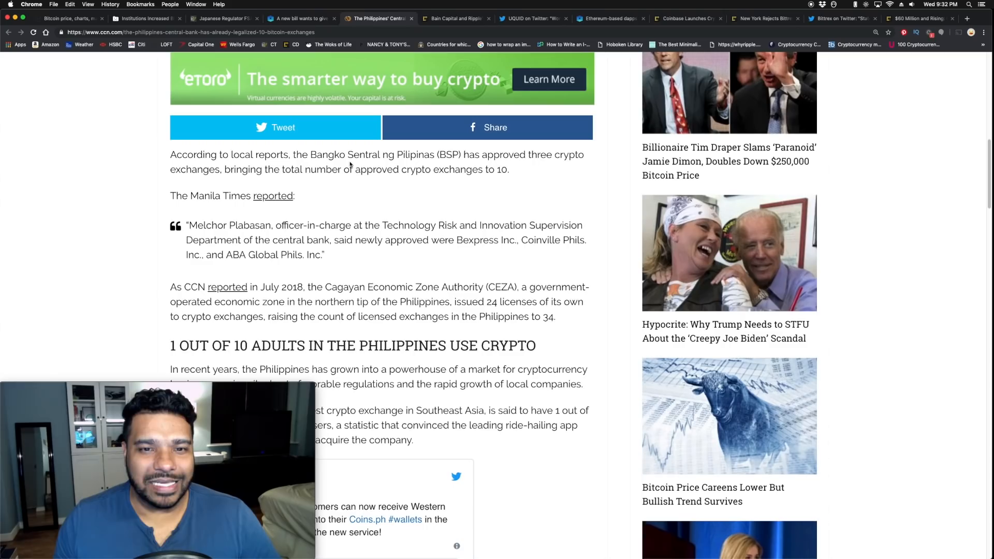
mouse_move(213, 179)
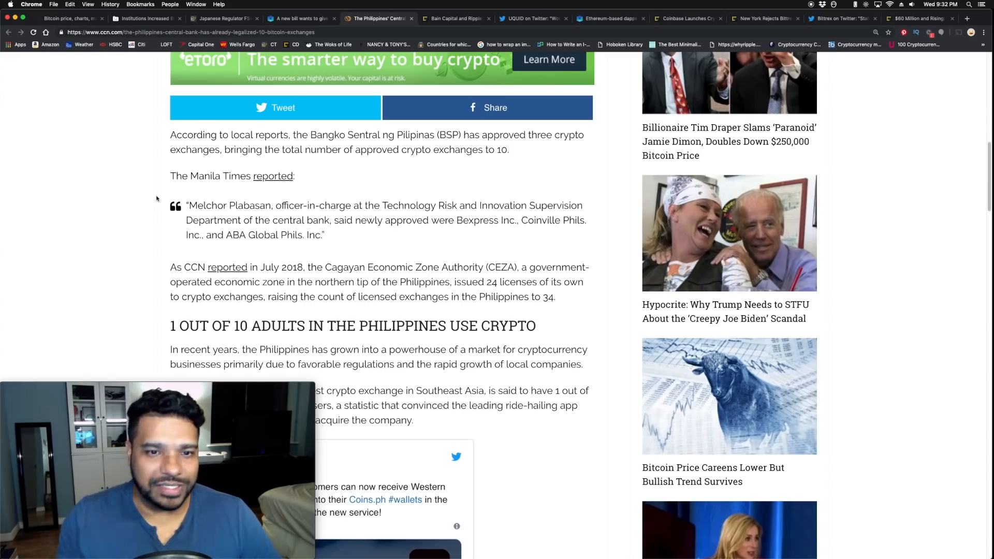
mouse_move(168, 194)
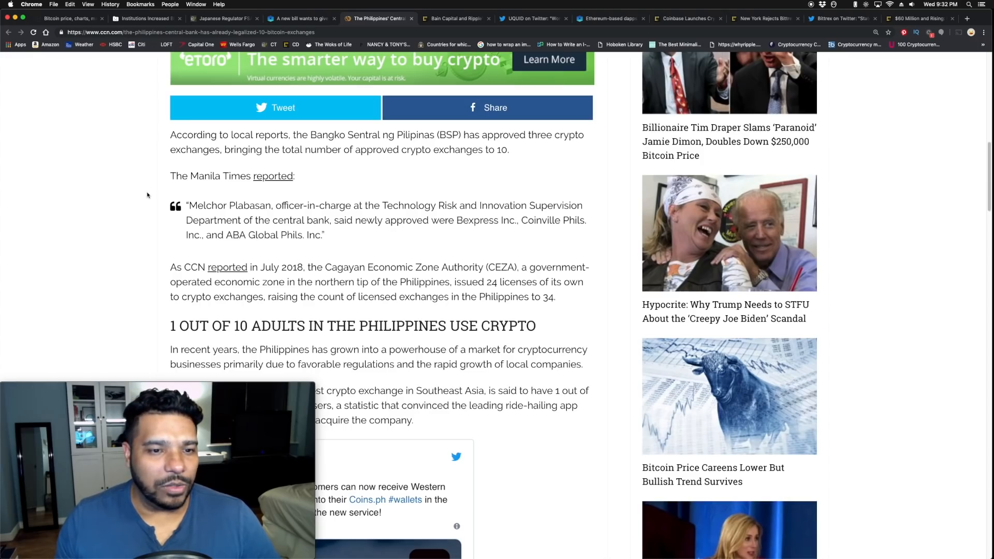
scroll(down, 3)
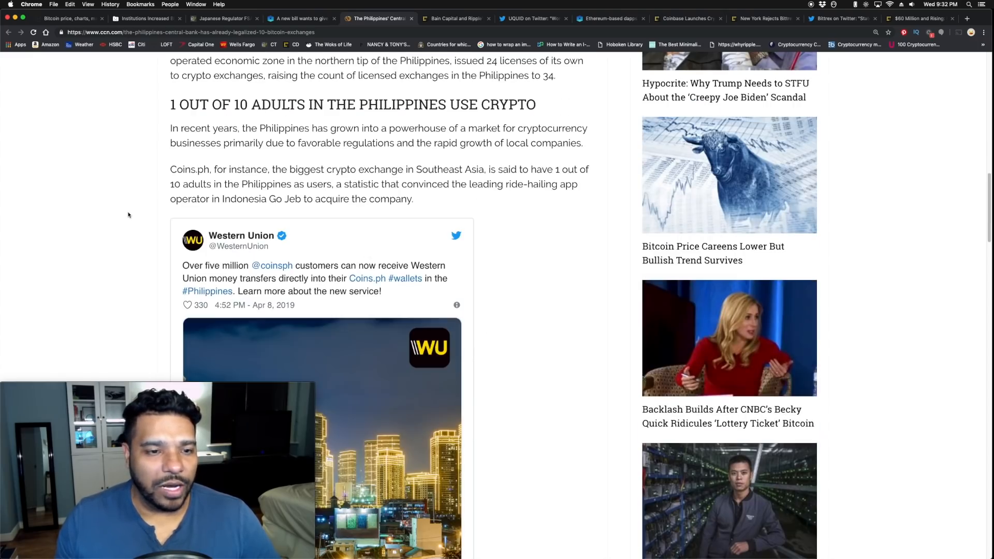
scroll(up, 3)
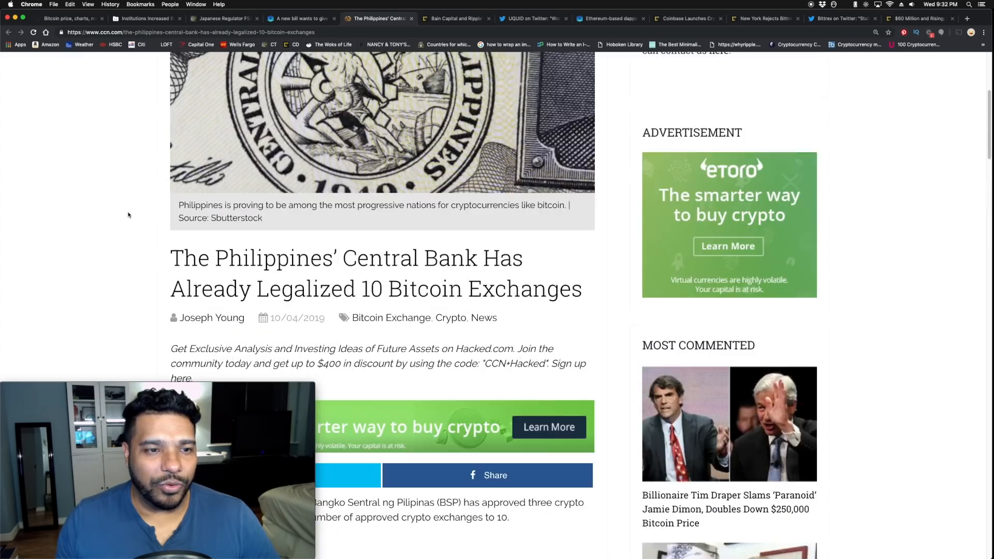
scroll(up, 3)
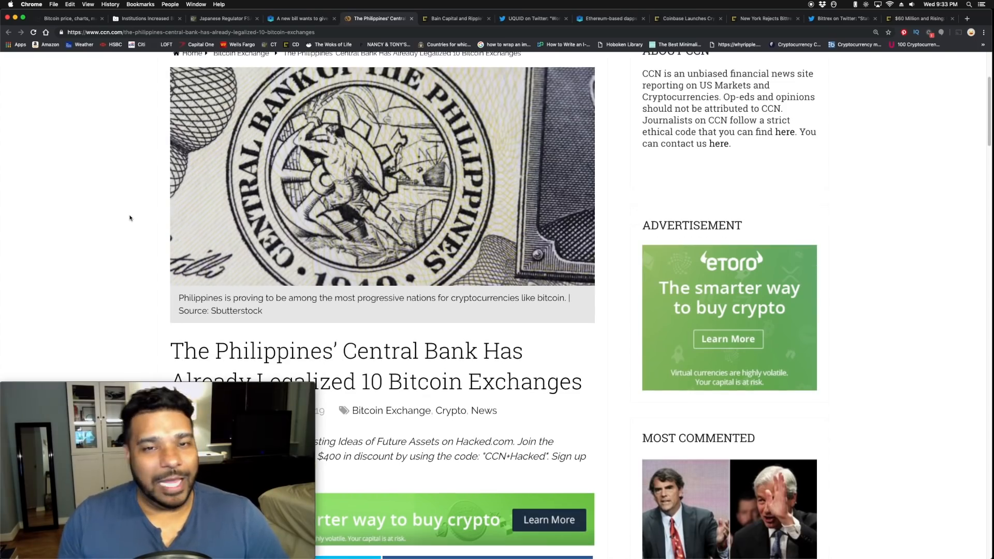
scroll(up, 3)
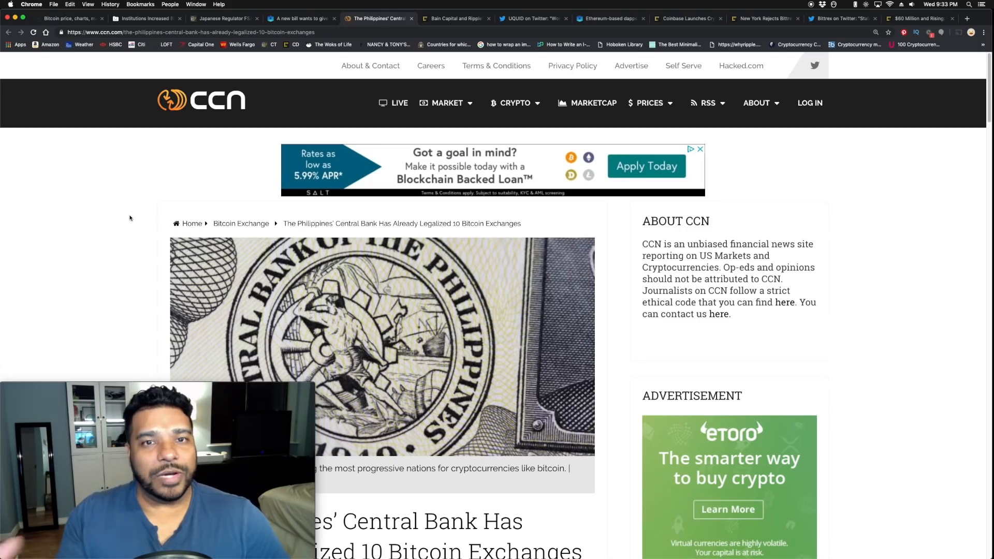
- Switch to the CoinDesk tab and read through the Bain Capital and Xpring 'Scout Fund' article, returning to its headline
click(456, 18)
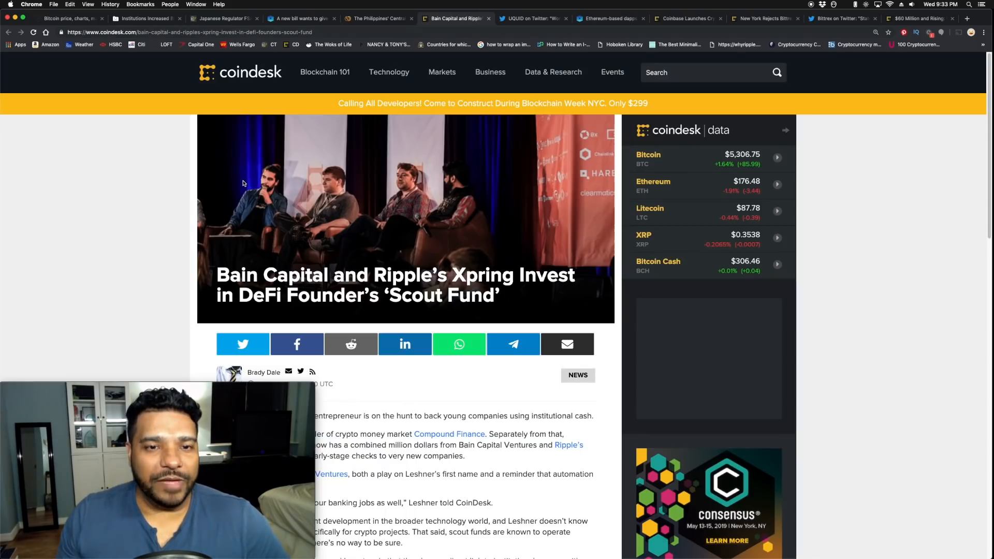
scroll(down, 3)
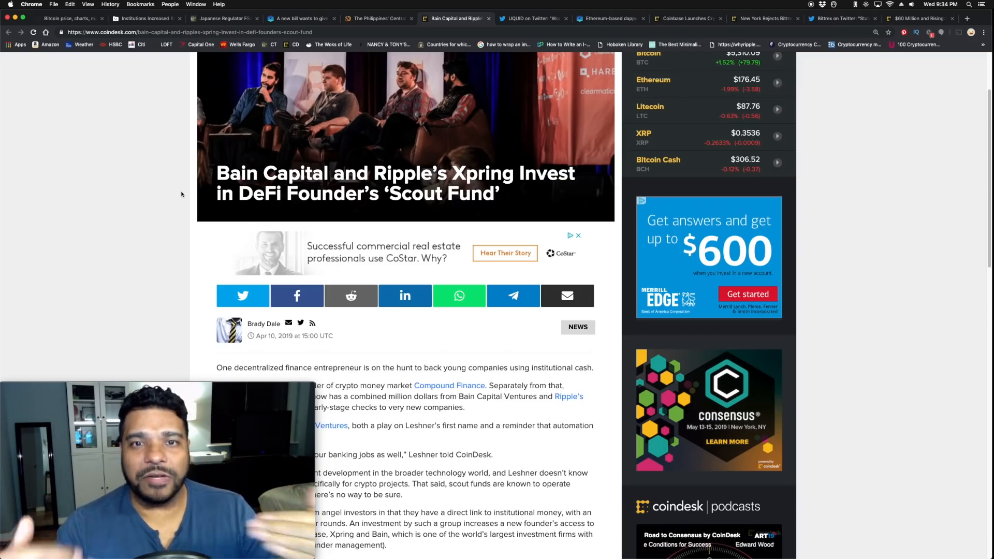
scroll(down, 3)
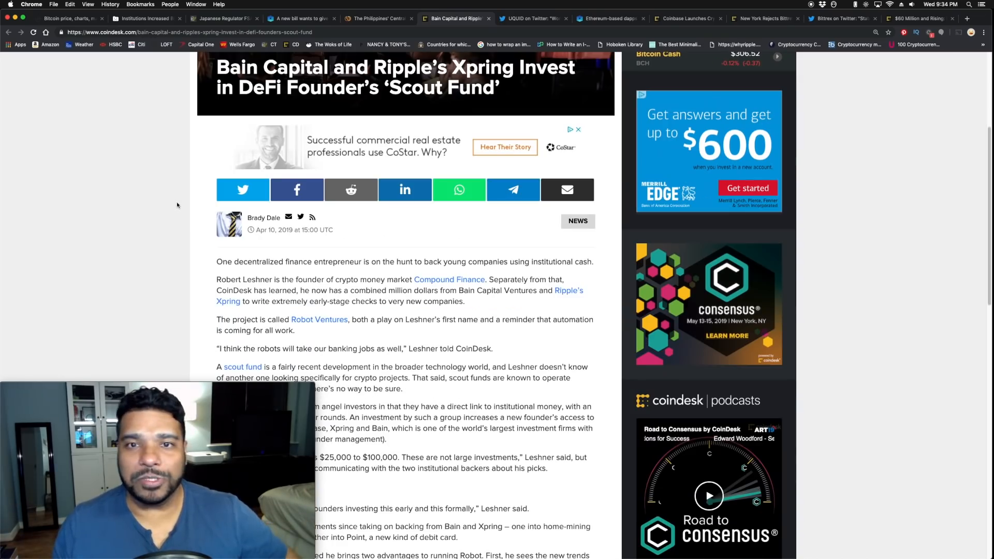
scroll(down, 3)
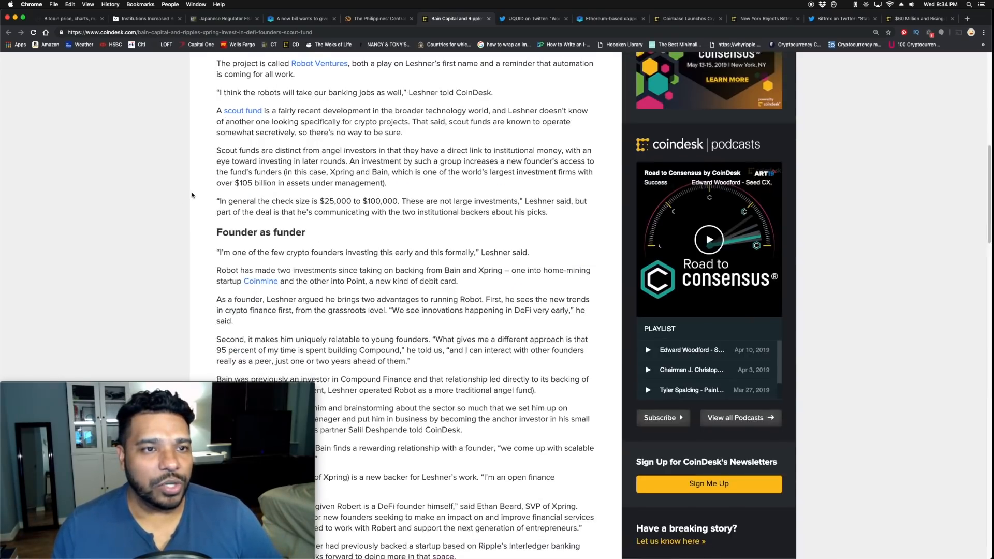
scroll(up, 3)
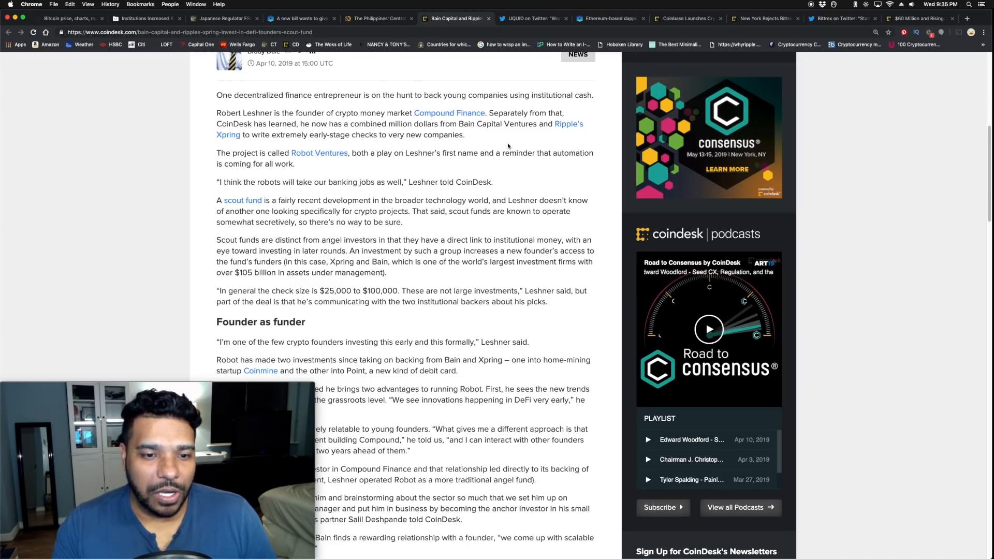
scroll(down, 3)
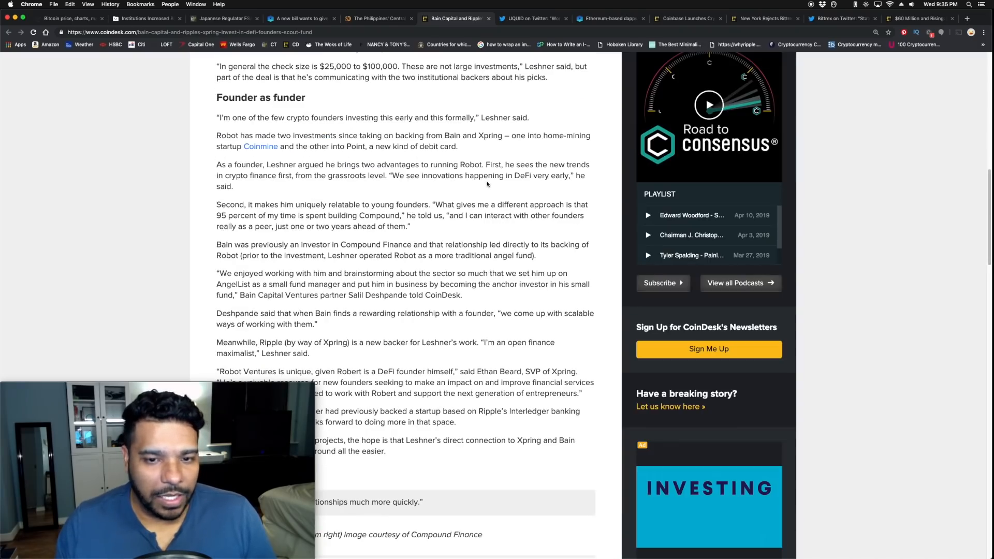
scroll(down, 3)
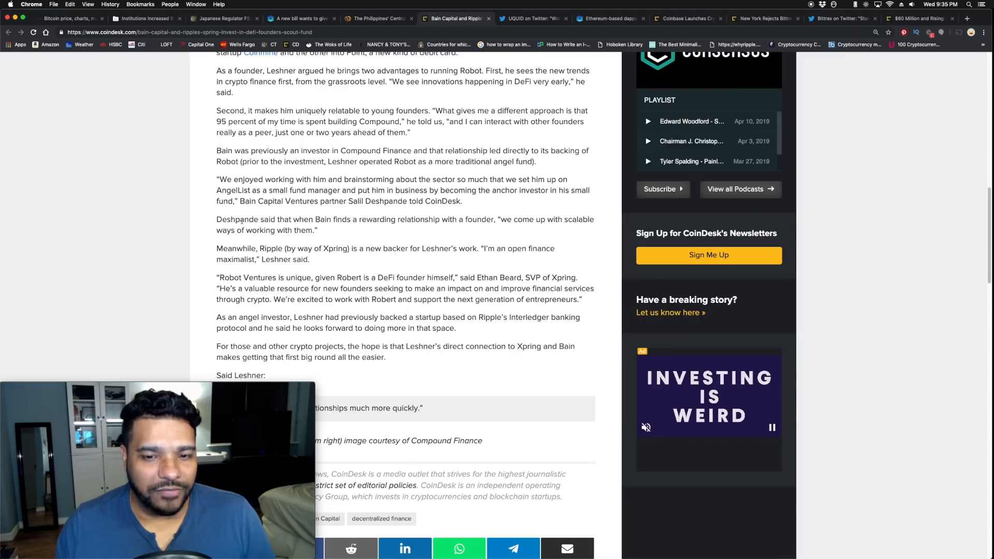
scroll(up, 3)
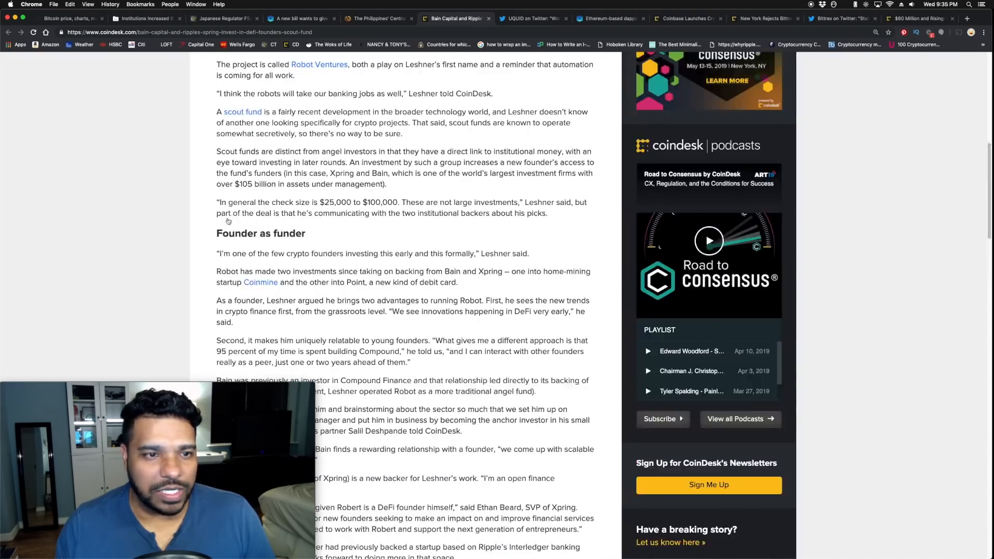
scroll(up, 3)
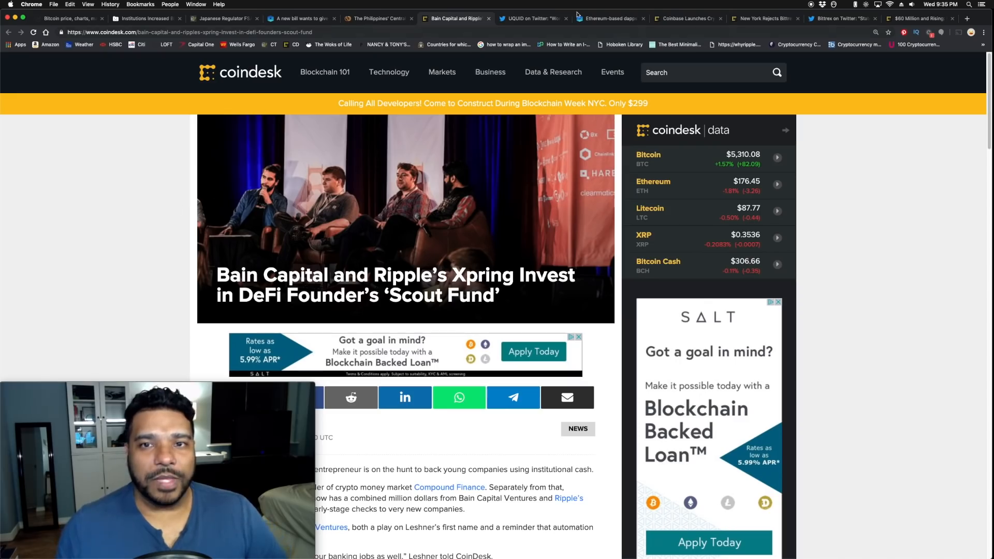
- Switch to the Twitter tab and read UQUID's XRP mobile top-up tweet down to its replies and back
click(532, 17)
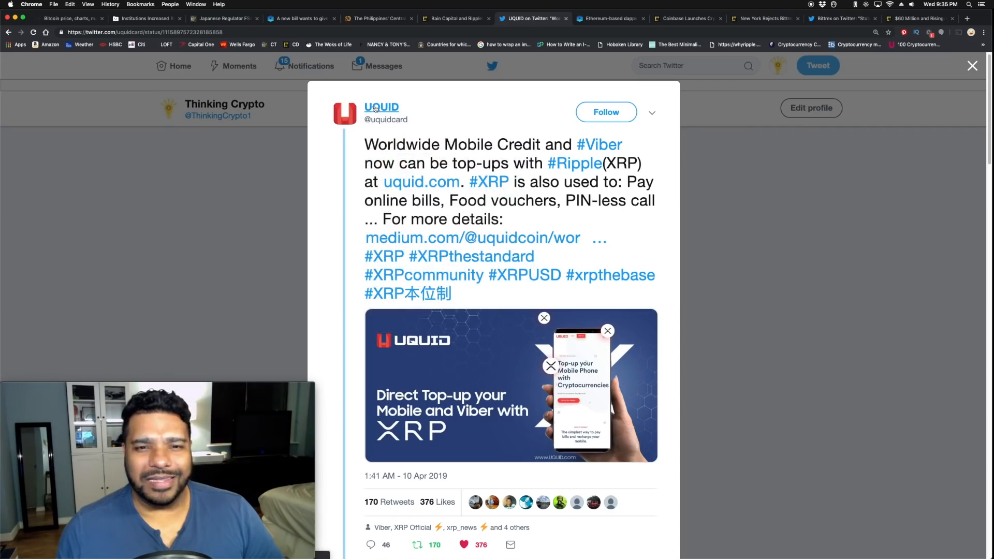
mouse_move(381, 107)
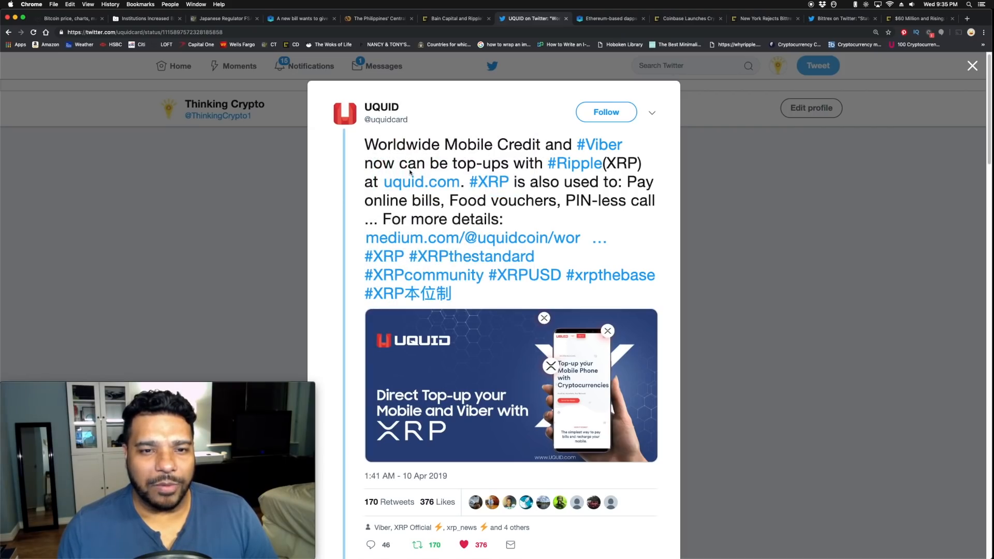
mouse_move(555, 183)
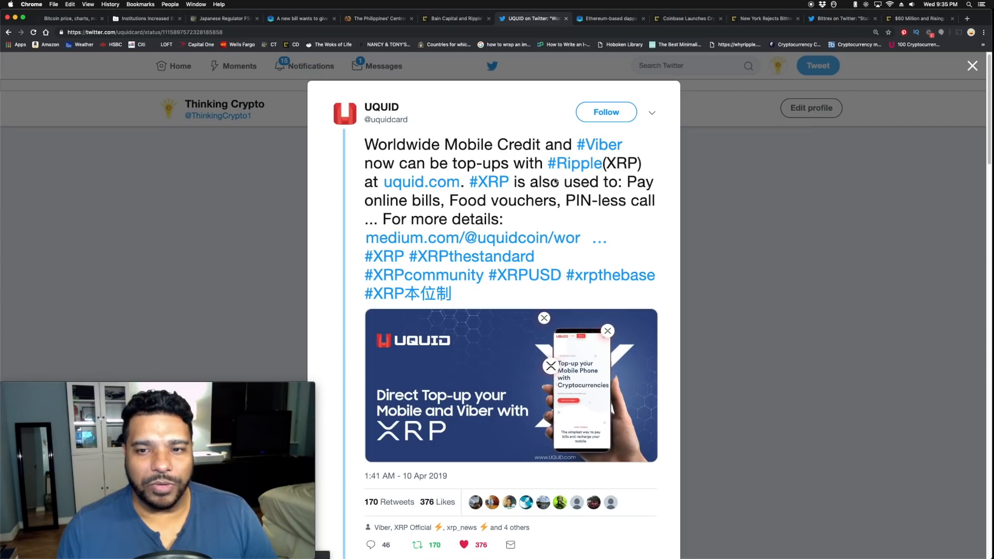
mouse_move(574, 200)
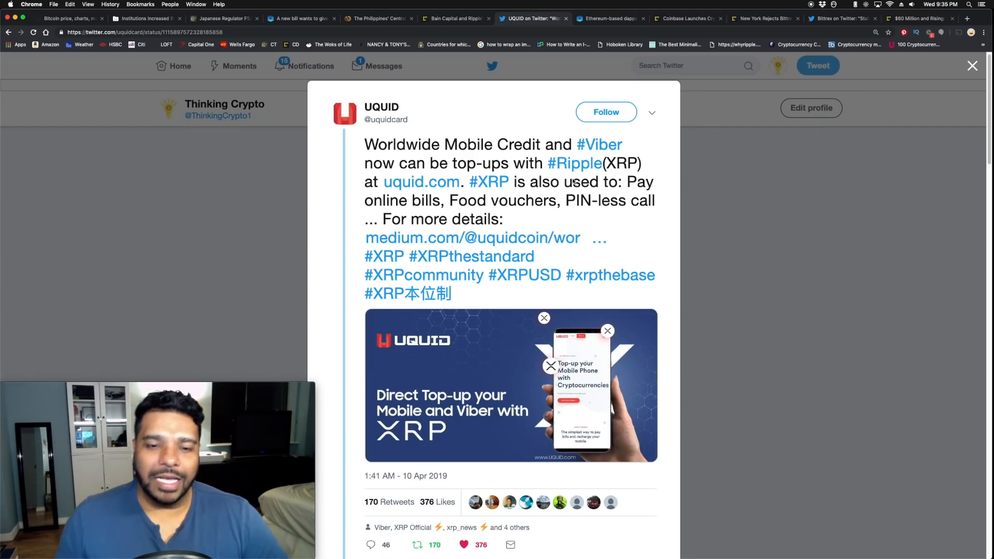
scroll(down, 3)
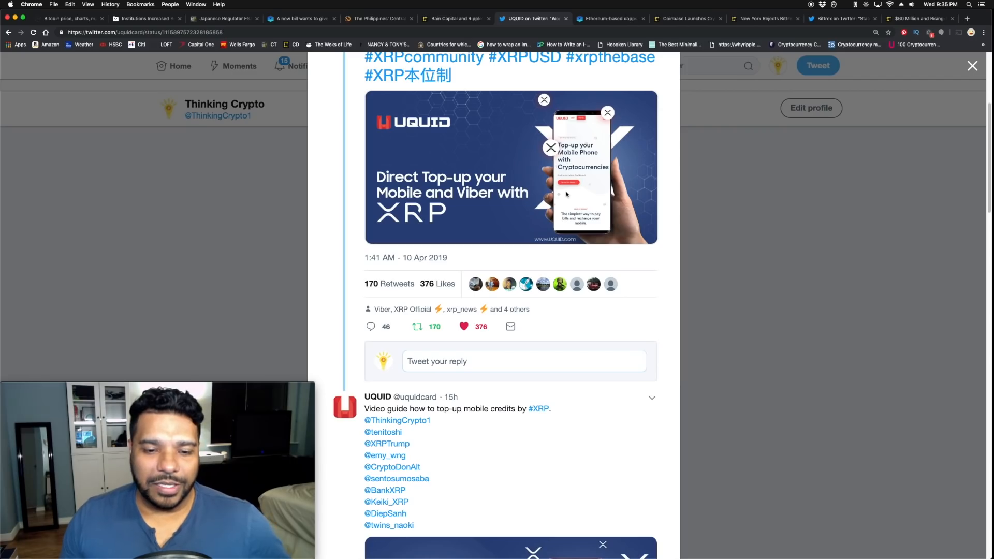
scroll(up, 3)
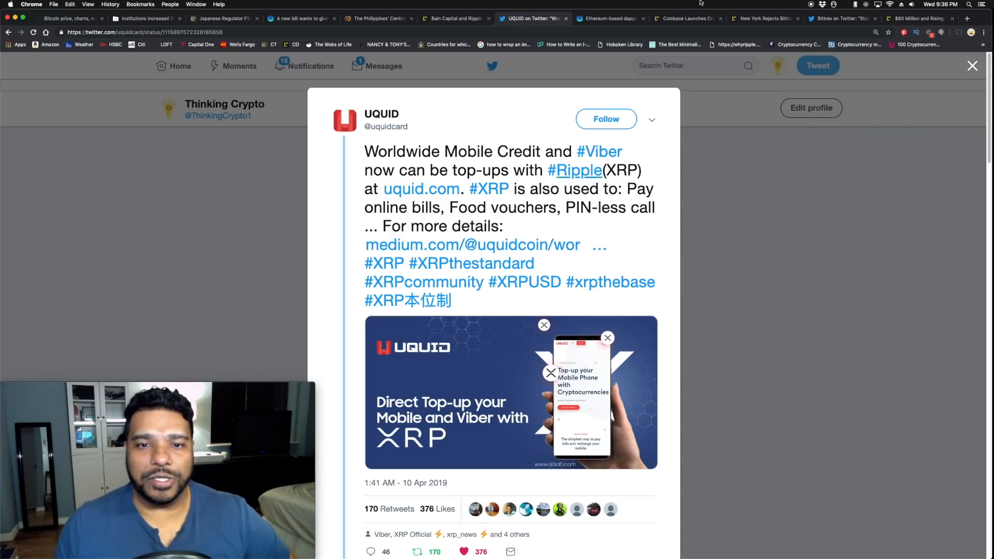
- Switch to the Ethereum-based dapps article tab and read through it
click(609, 17)
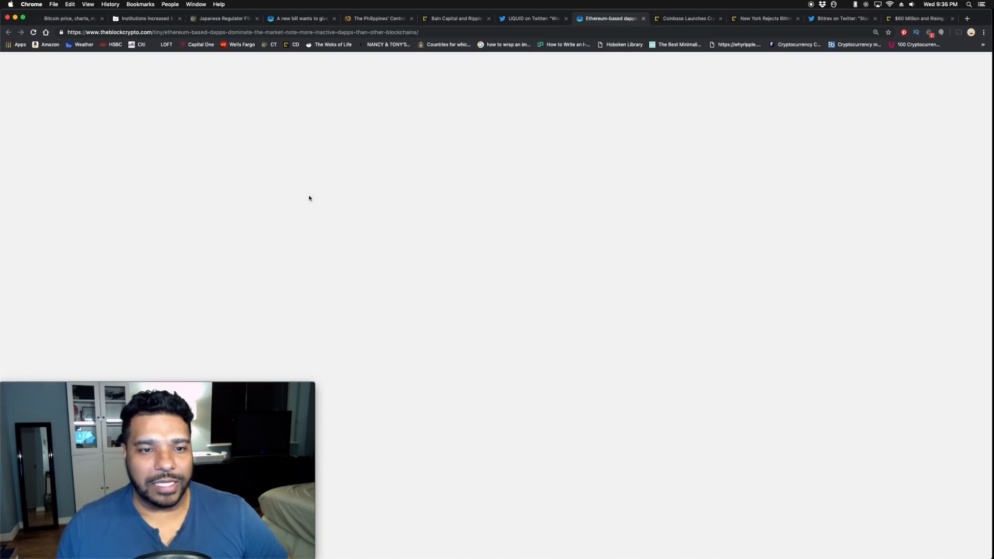
scroll(down, 3)
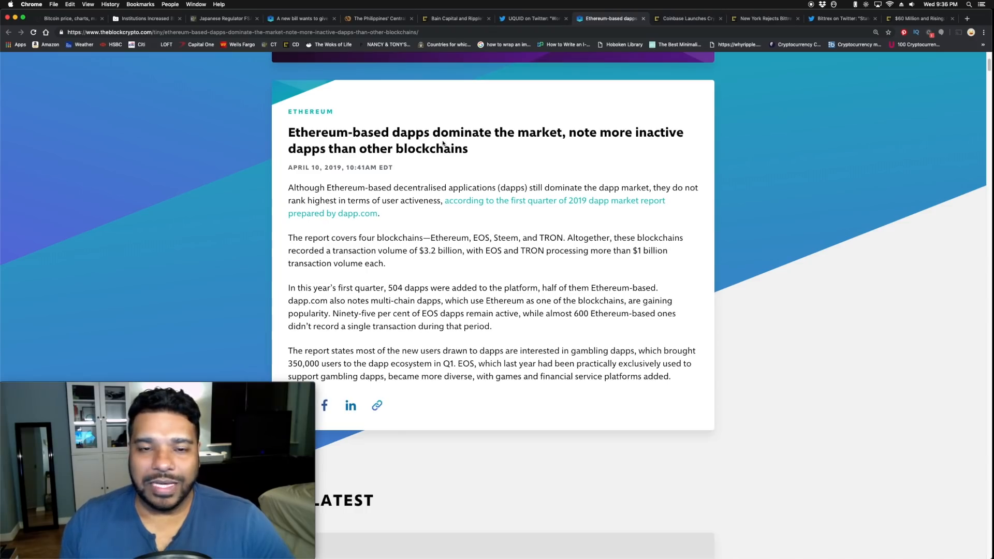
mouse_move(591, 148)
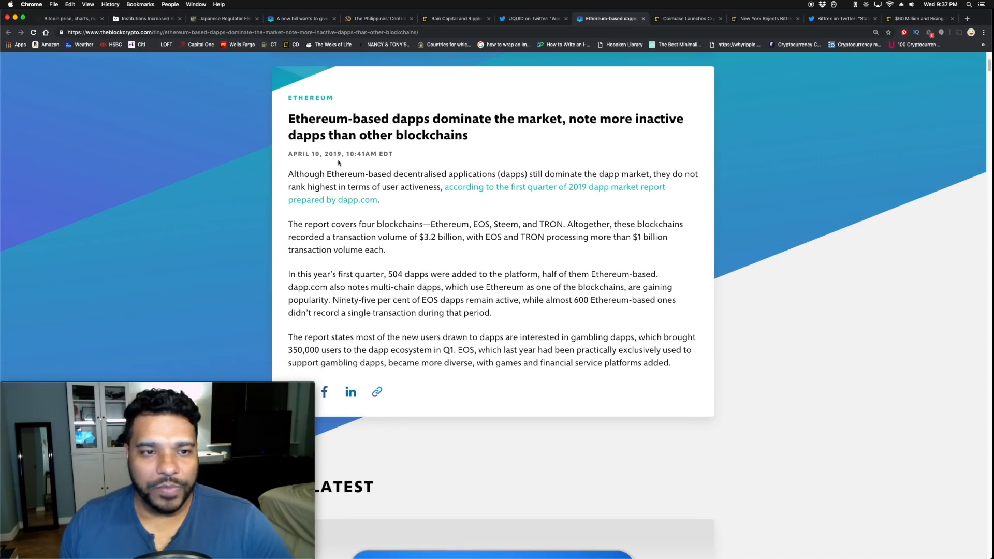
mouse_move(553, 180)
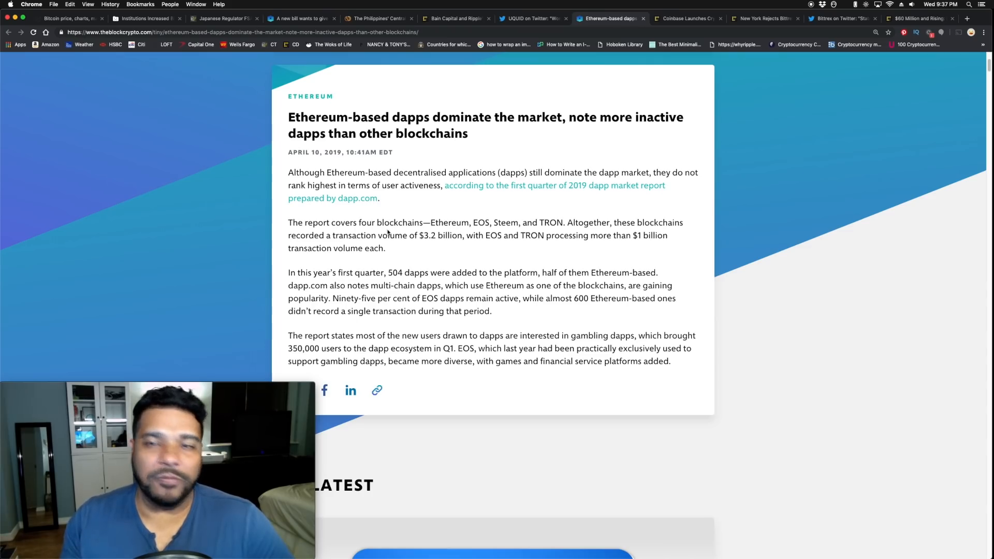
scroll(down, 3)
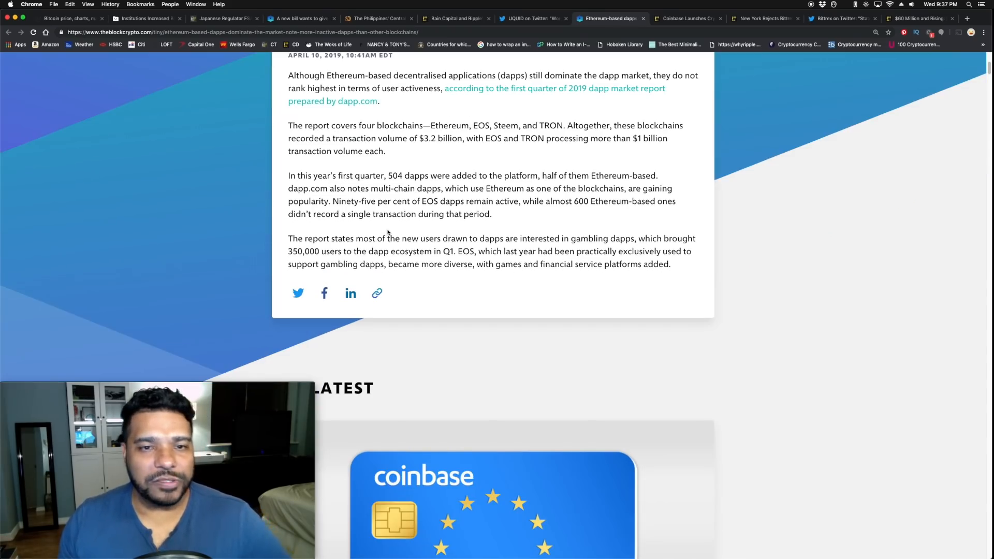
mouse_move(390, 228)
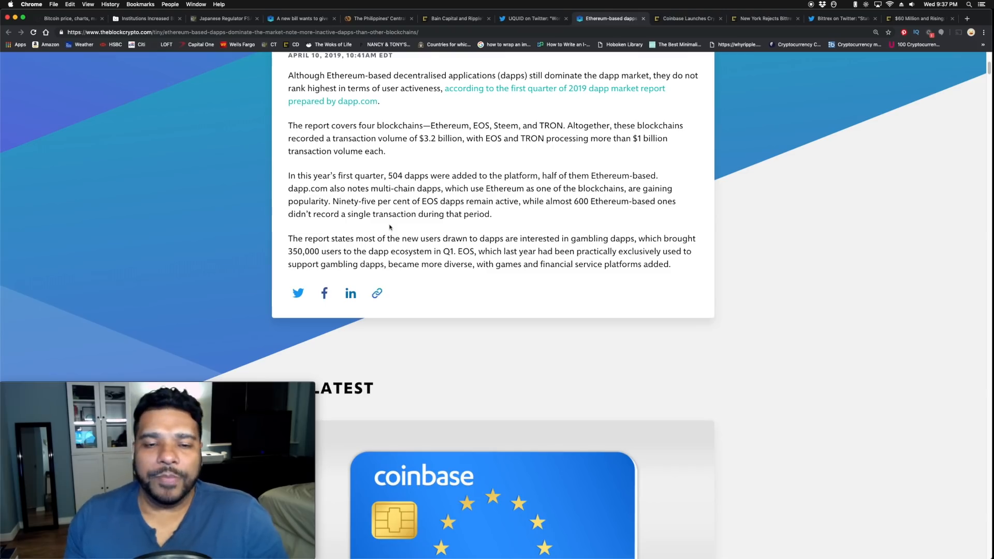
scroll(up, 3)
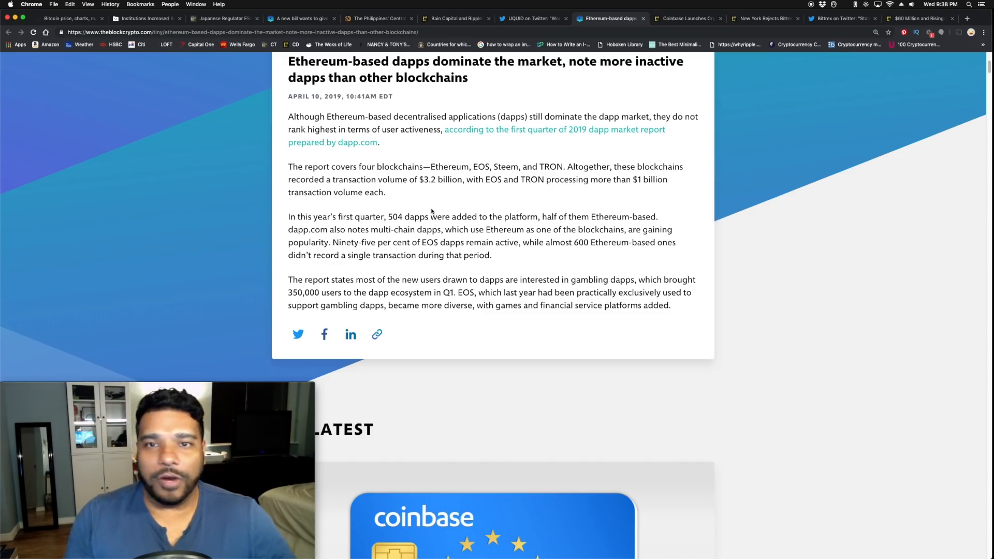
- Switch to the CoinDesk Coinbase crypto Visa debit card article and read it through, returning to the headline
click(685, 18)
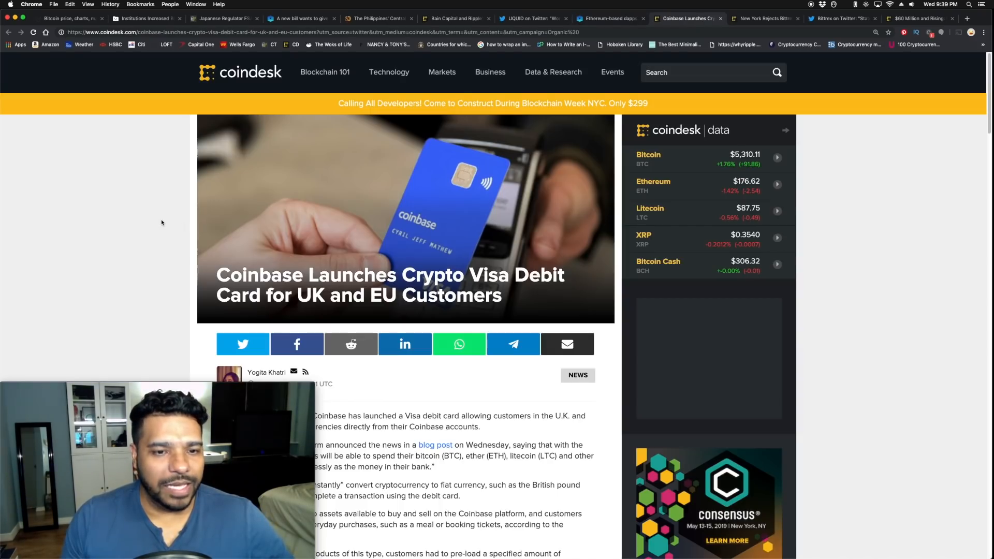
scroll(down, 3)
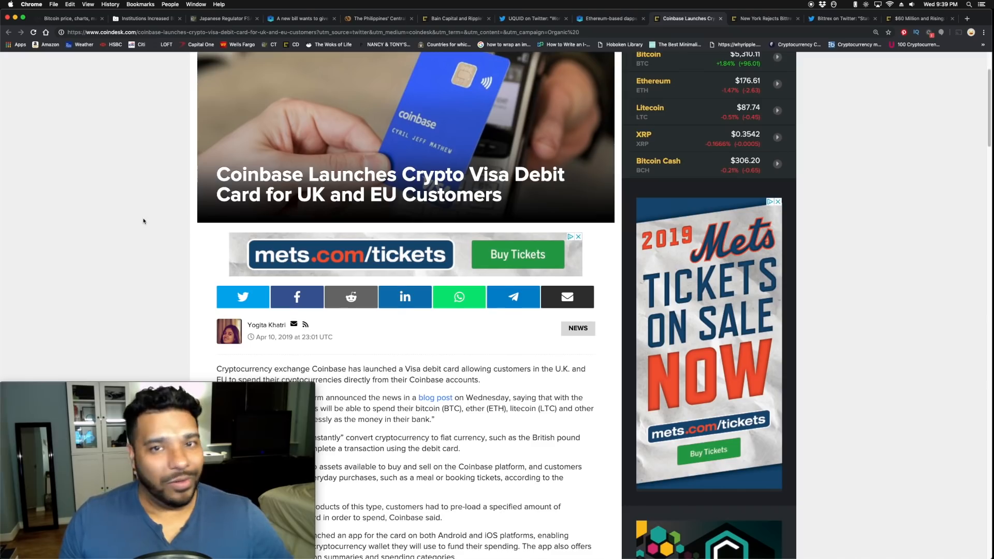
scroll(down, 3)
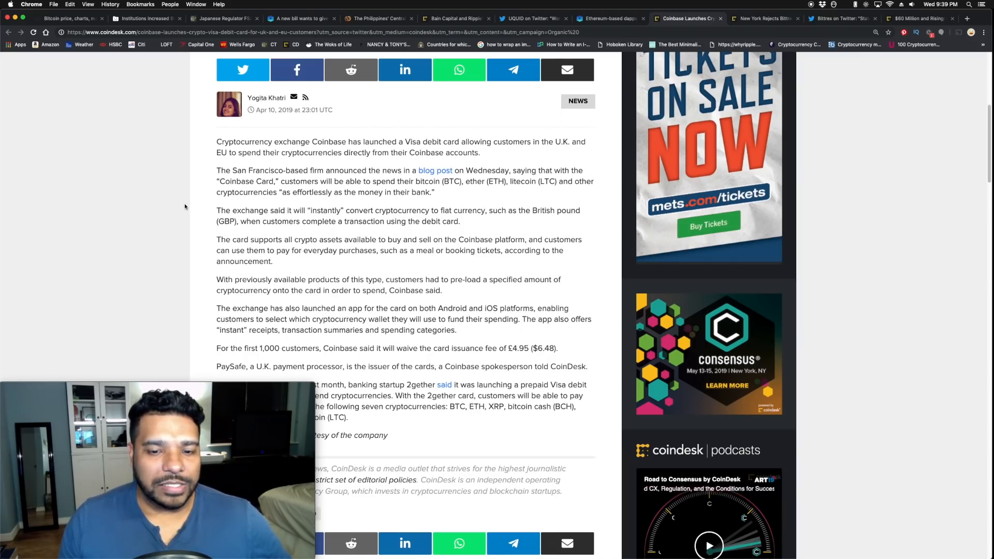
scroll(up, 3)
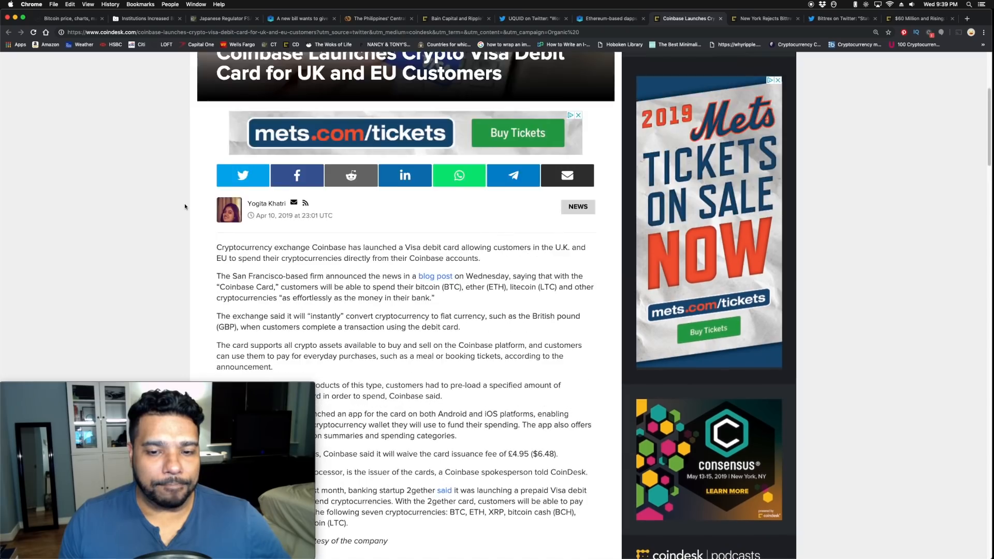
scroll(up, 3)
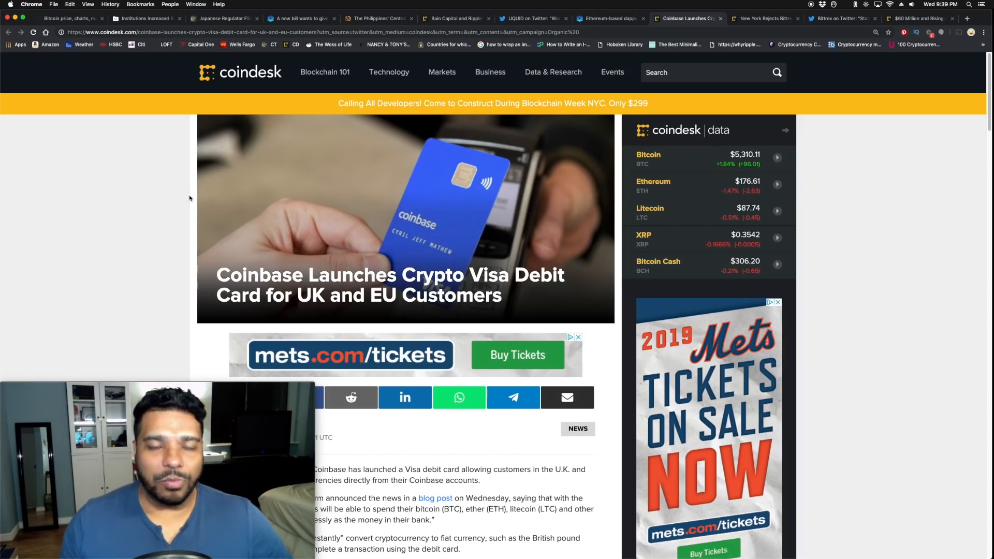
mouse_move(785, 25)
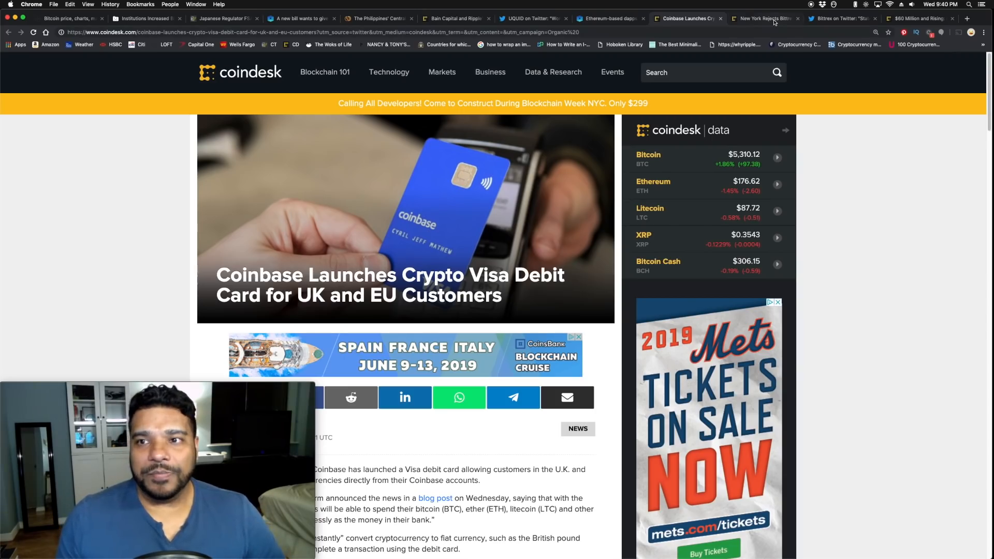
- Switch to the 'New York Rejects Bittrex BitLicense Application' tab and read its opening, returning to the headline
click(764, 18)
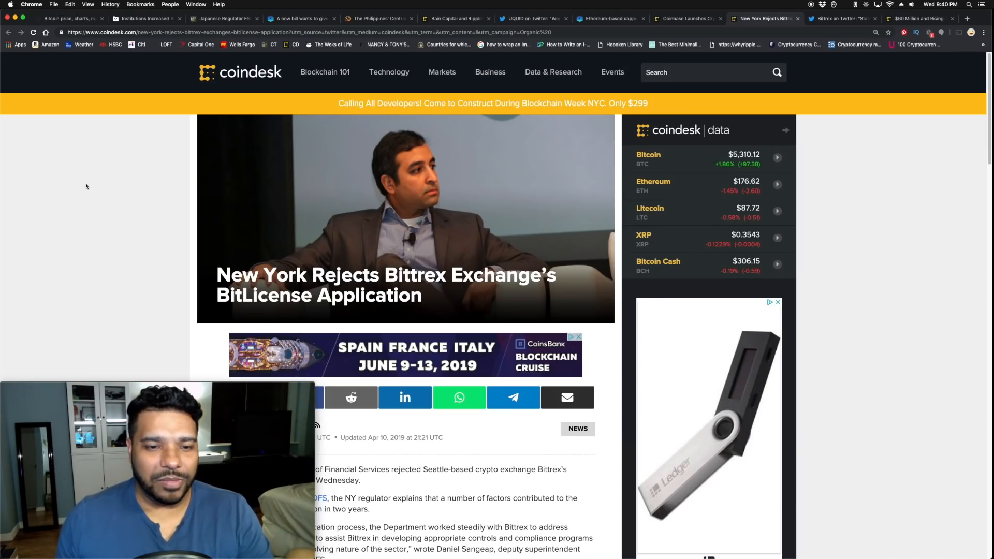
scroll(down, 3)
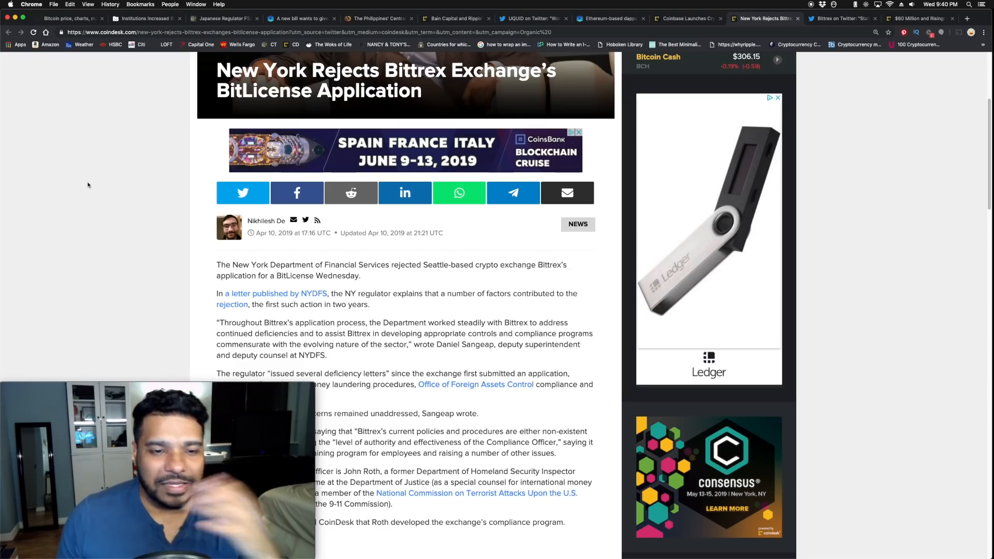
scroll(up, 3)
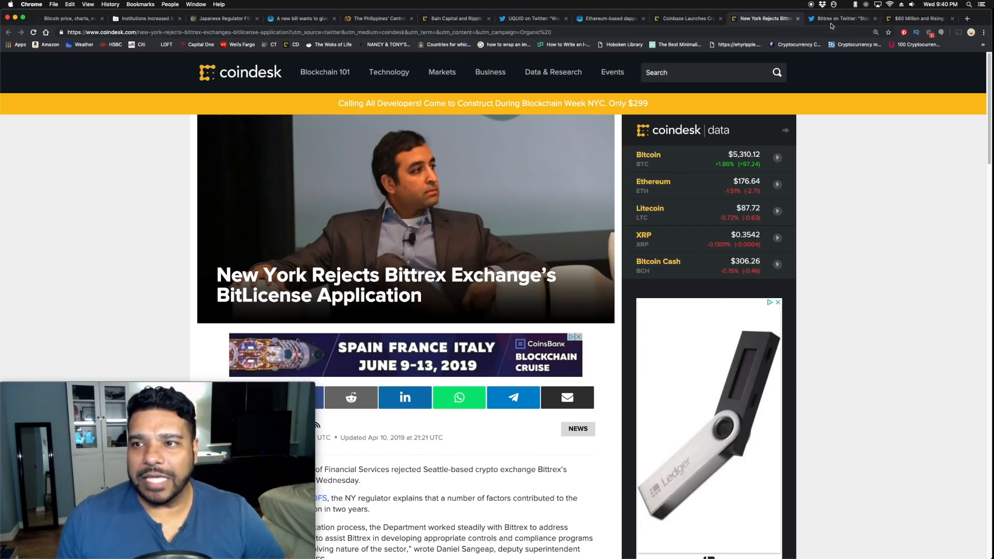
- Switch to the Bittrex tweet and view its NYDFS statement image
click(842, 18)
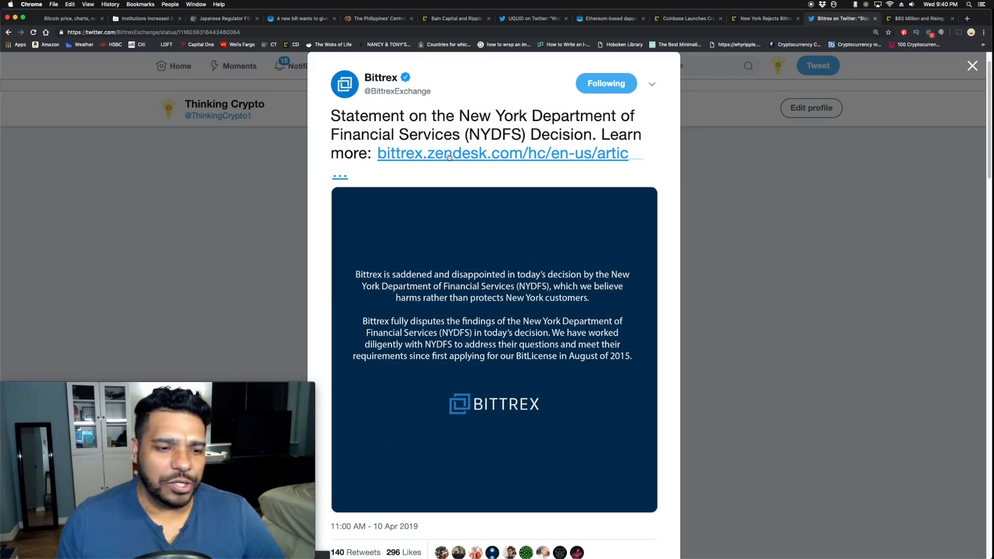
mouse_move(504, 269)
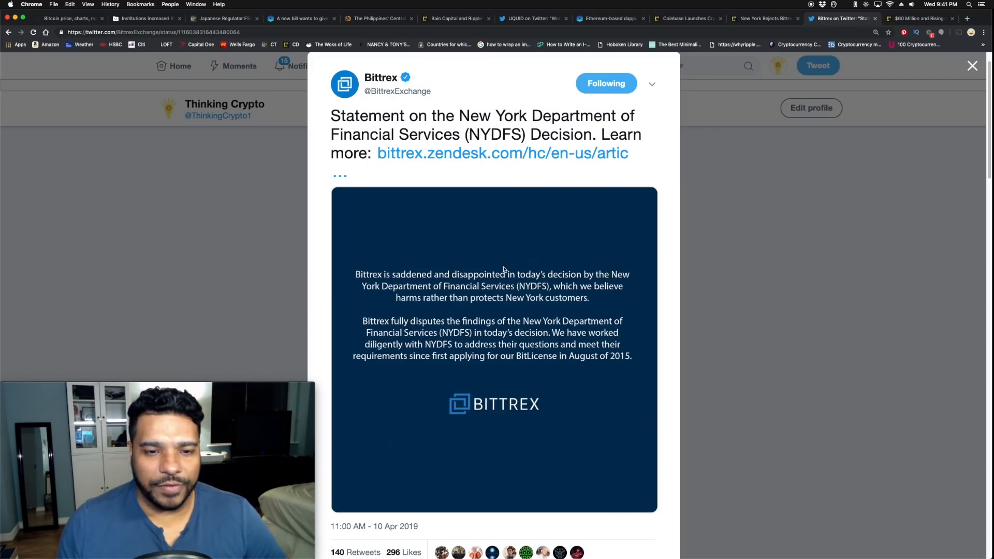
scroll(up, 3)
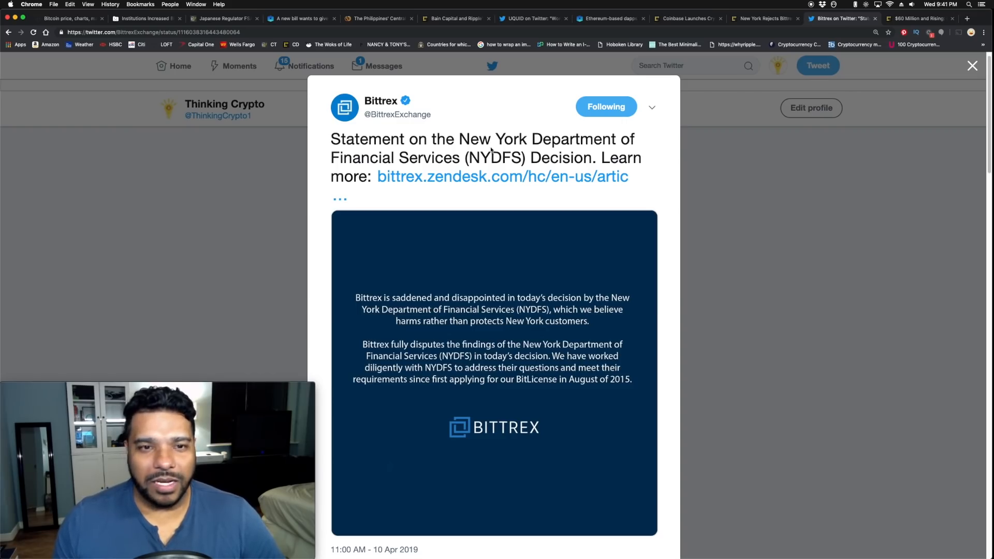
mouse_move(524, 143)
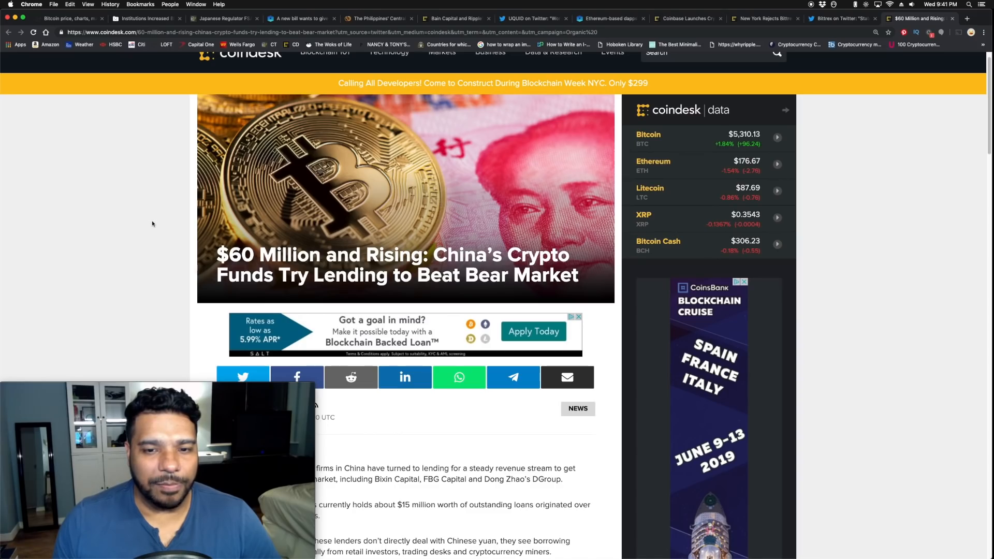
- Scroll through CoinDesk's '$60 Million and Rising' China lending article, then return to CoinMarketCap's Bitcoin page
scroll(down, 3)
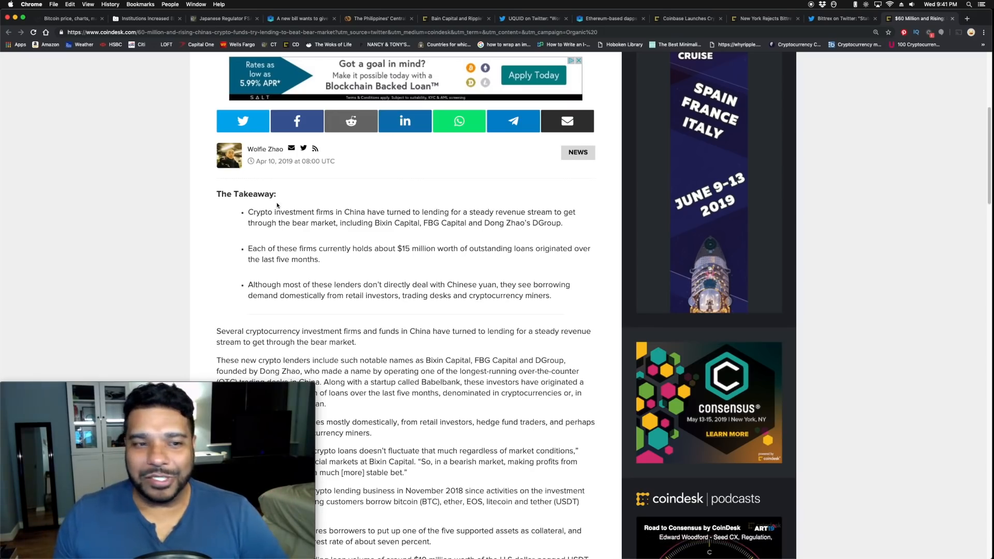
scroll(down, 3)
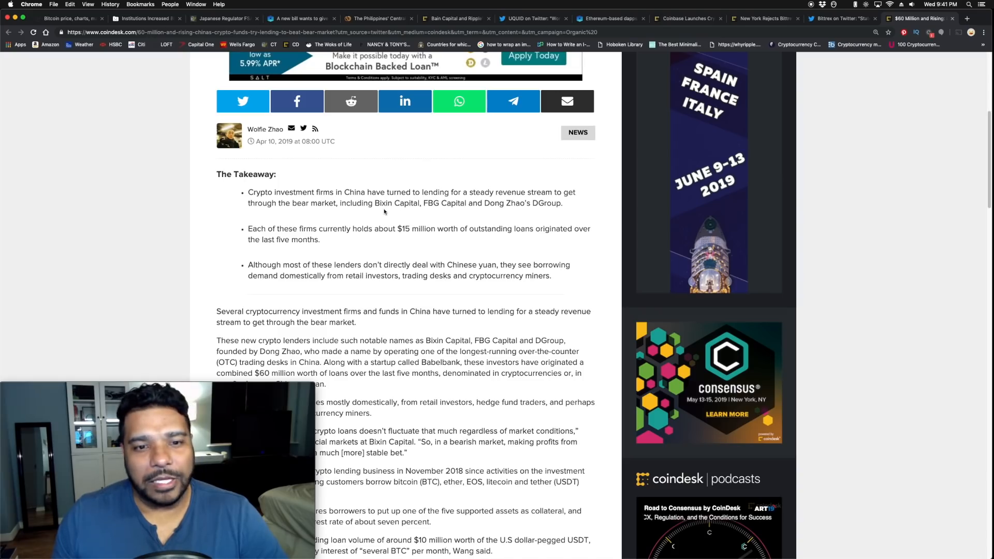
mouse_move(449, 214)
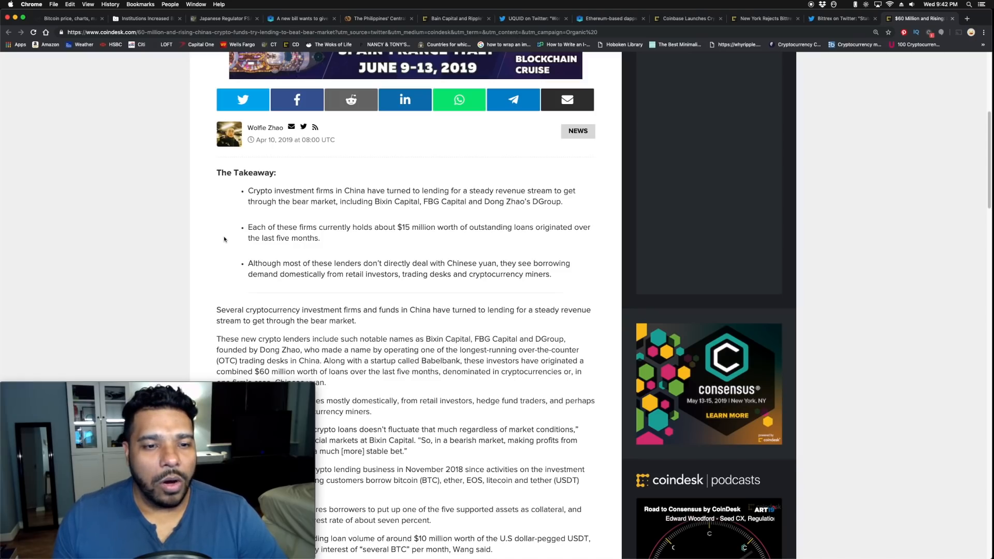
mouse_move(236, 243)
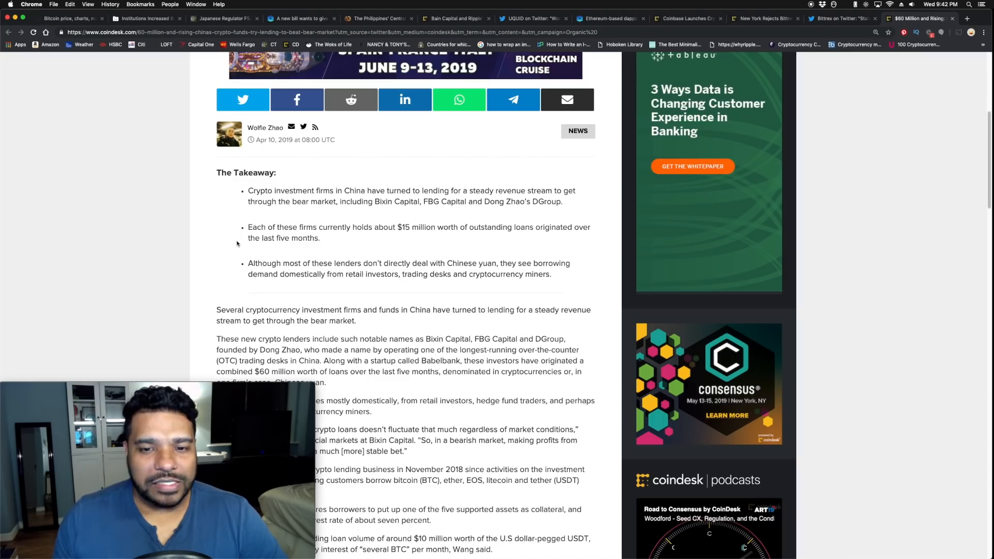
mouse_move(230, 251)
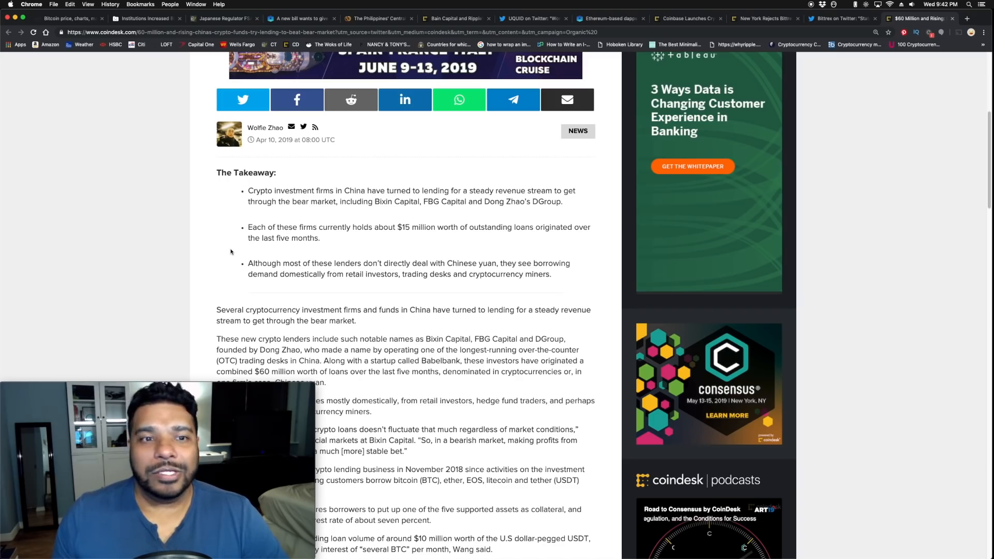
scroll(up, 3)
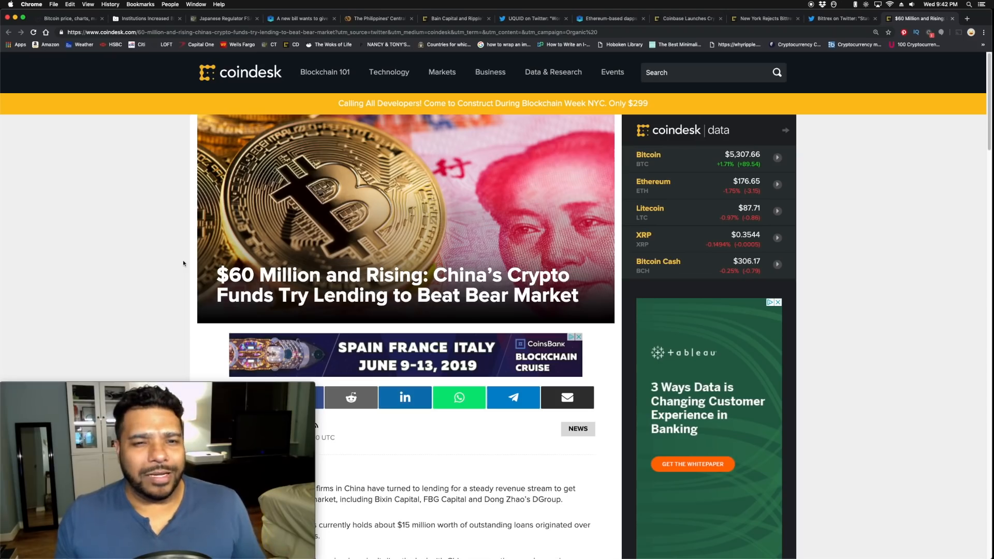
scroll(down, 3)
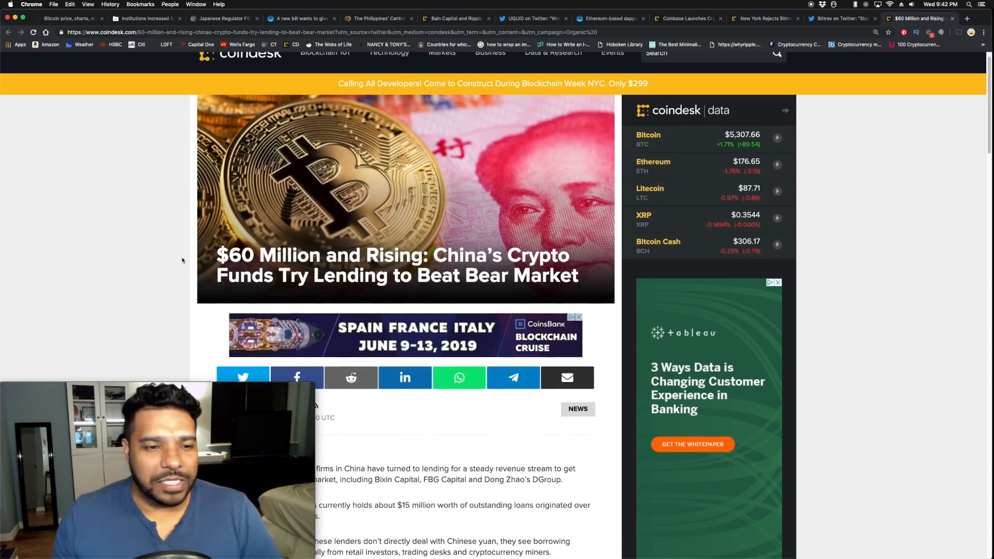
scroll(down, 3)
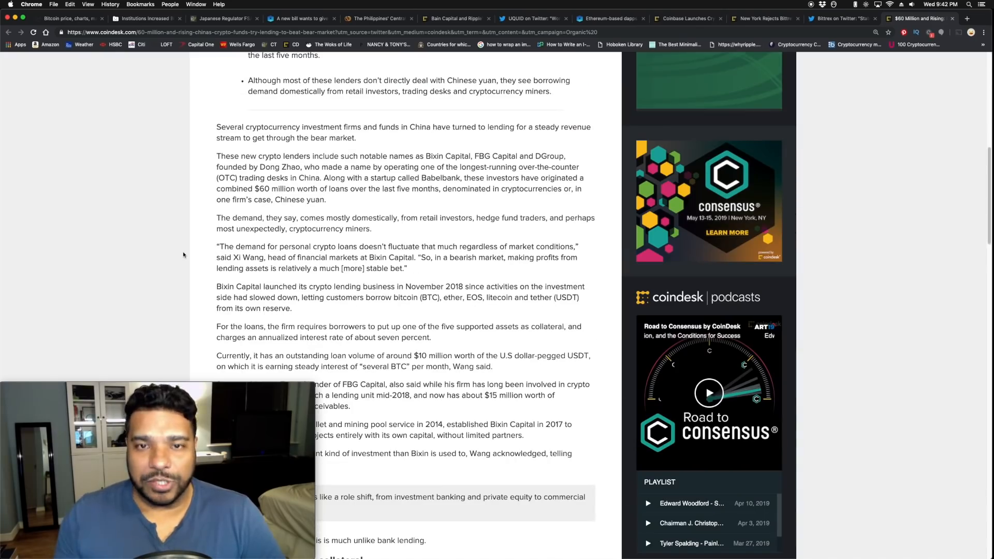
scroll(up, 3)
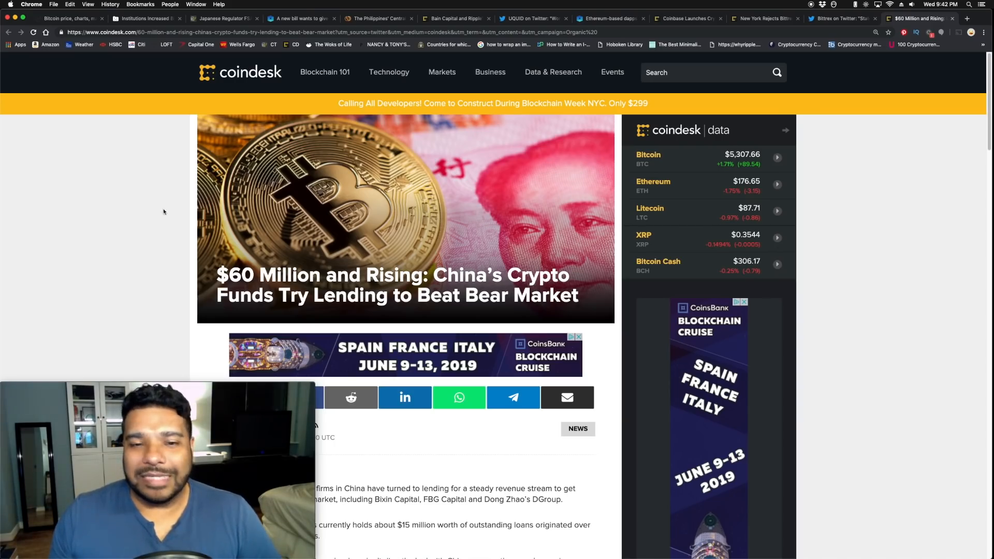
scroll(down, 3)
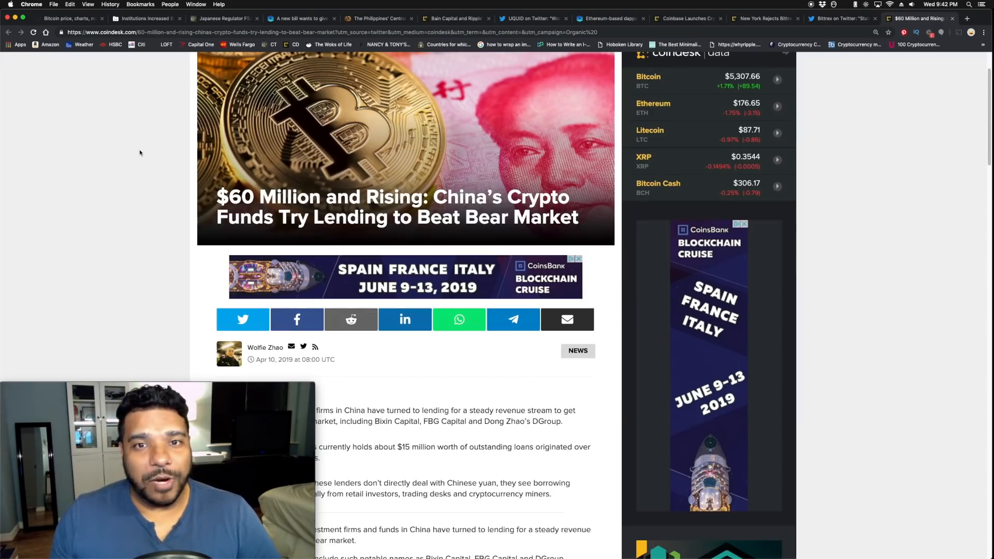
click(66, 18)
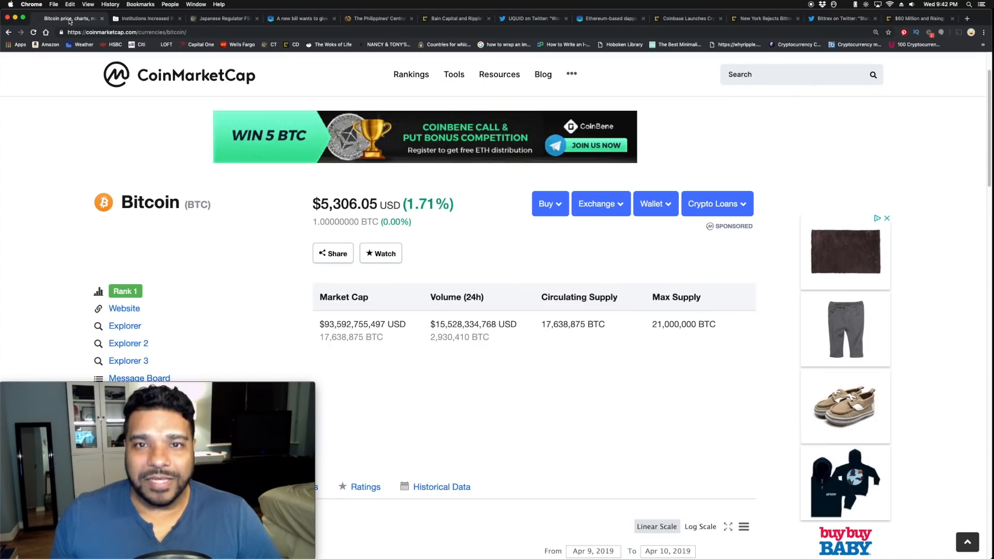